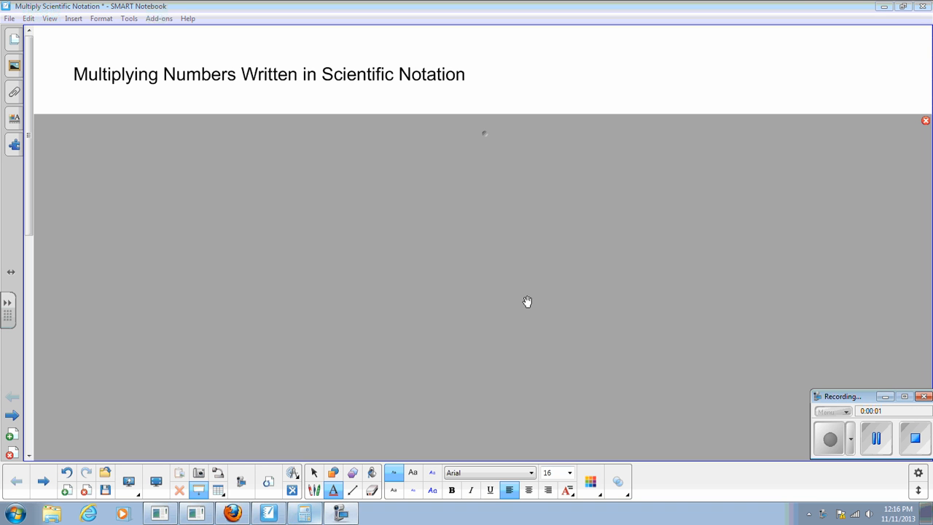
mouse_move(475, 196)
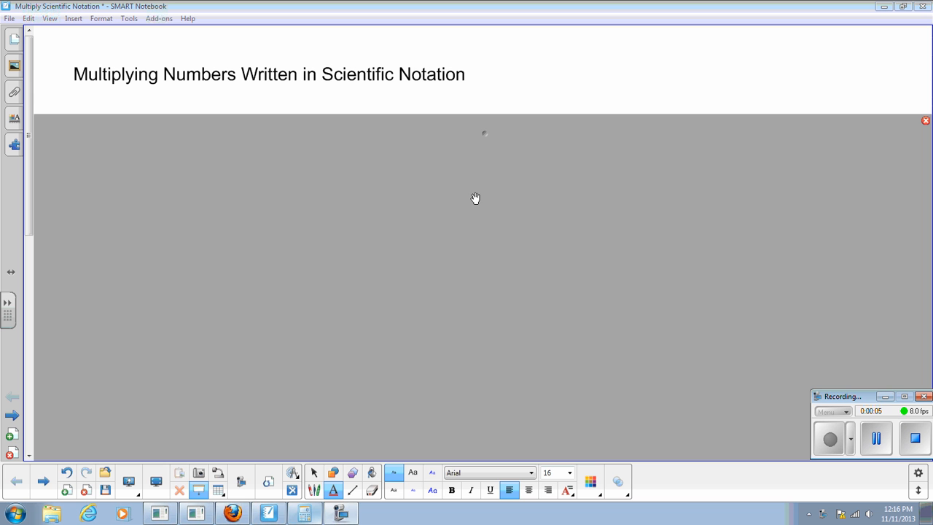
mouse_move(510, 166)
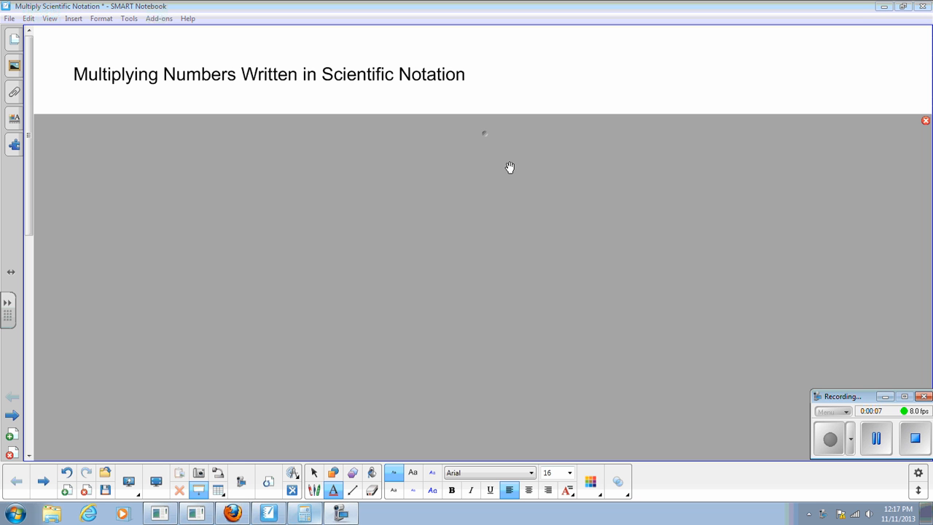
mouse_move(485, 120)
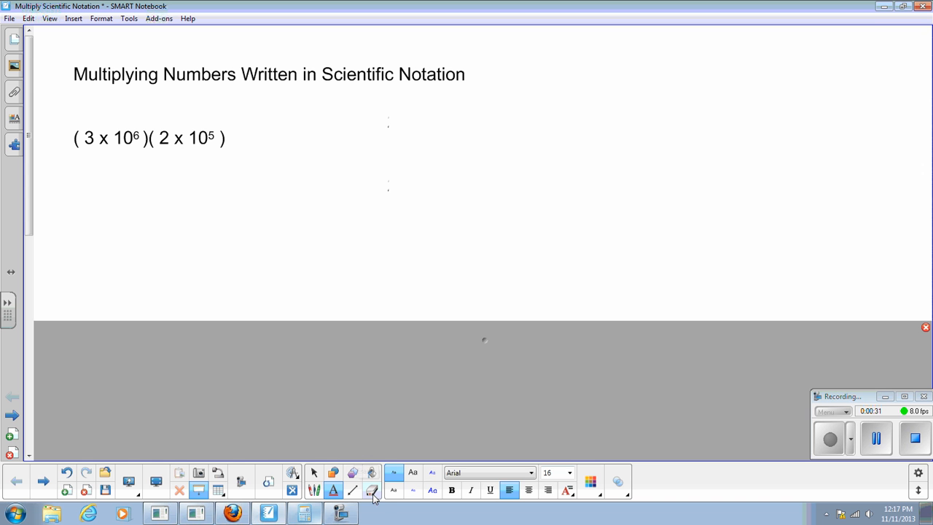
Handwrite 3 · 2 · 10^6 · 10^5 in blue pen under the typed problem and start the grouping parentheses
click(372, 490)
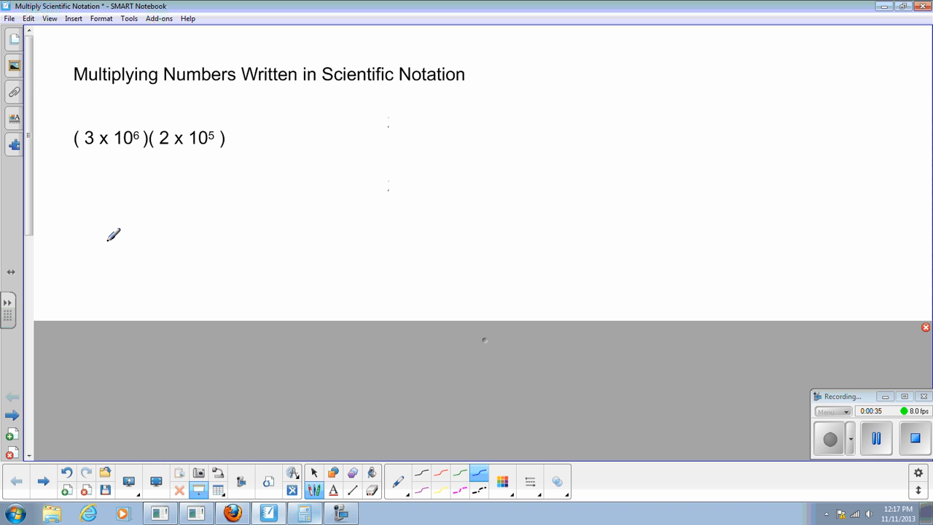
mouse_move(108, 181)
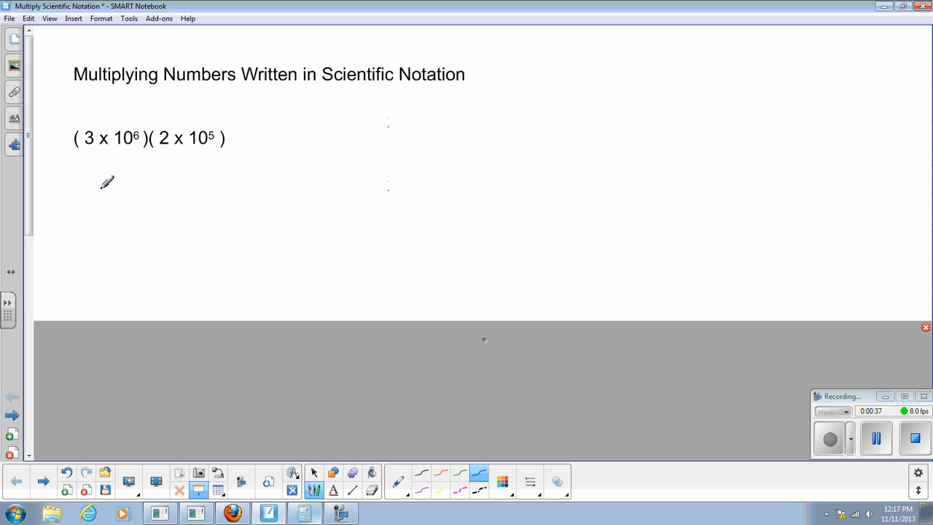
mouse_move(102, 159)
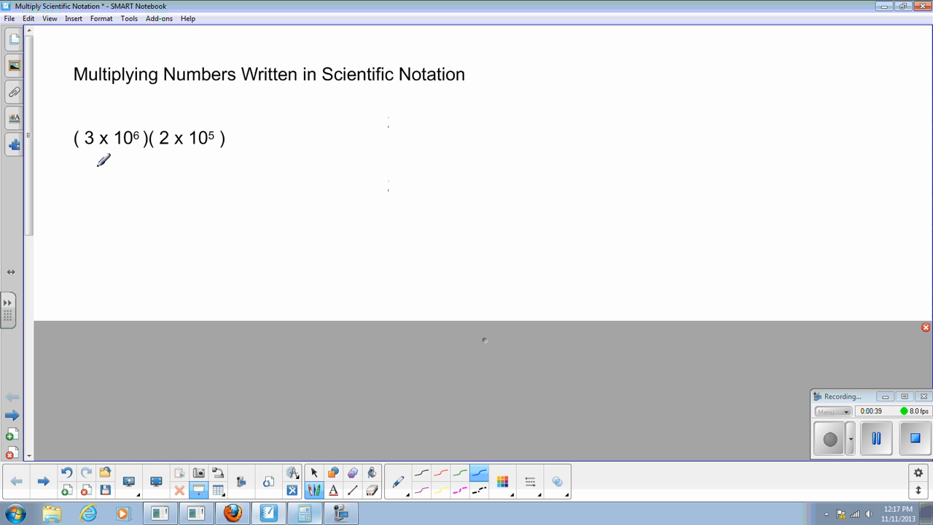
drag(97, 166, 120, 163)
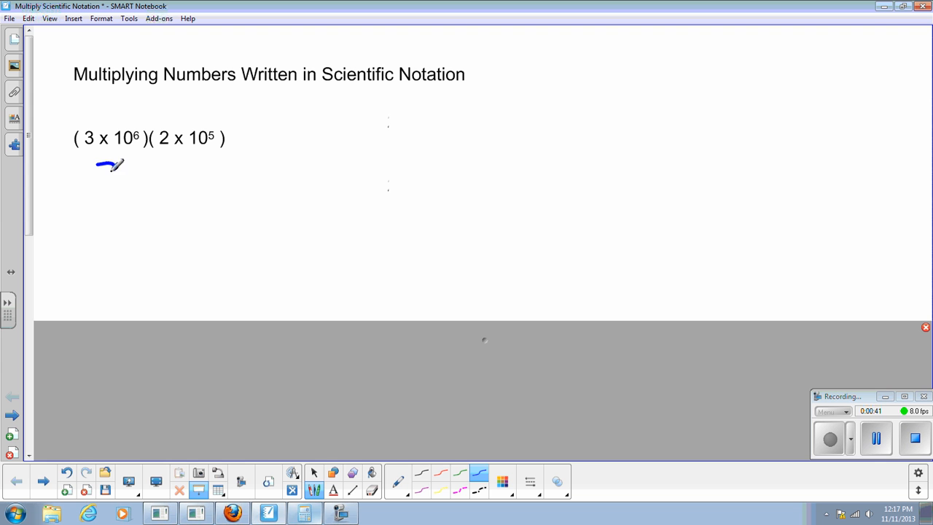
drag(99, 175, 116, 163)
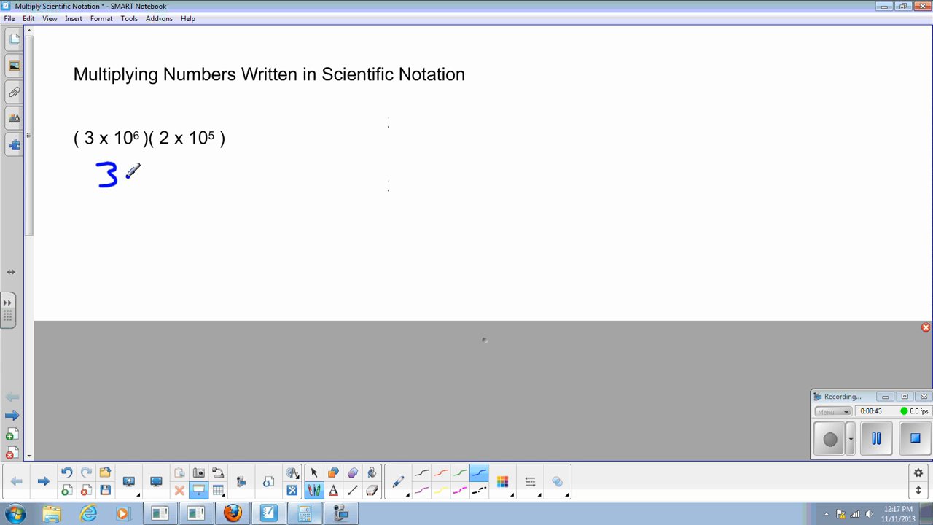
drag(128, 168, 157, 187)
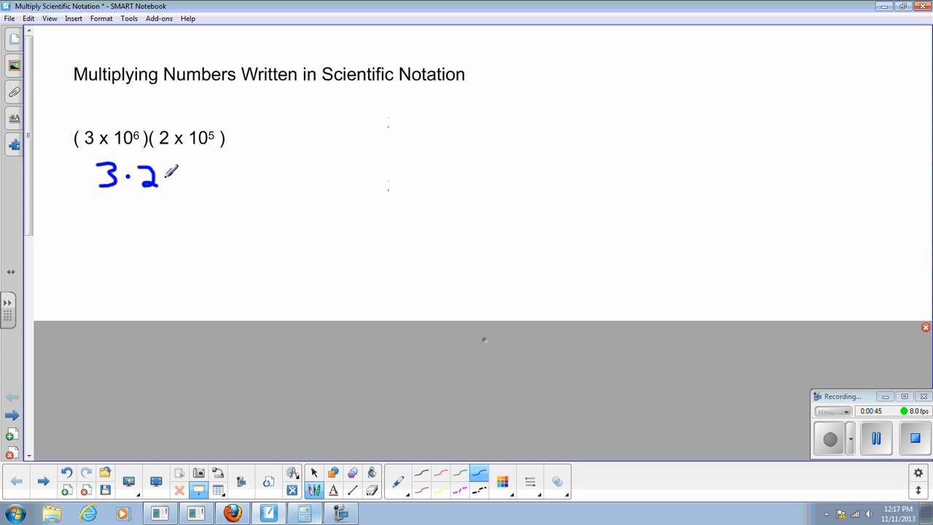
drag(164, 175, 172, 175)
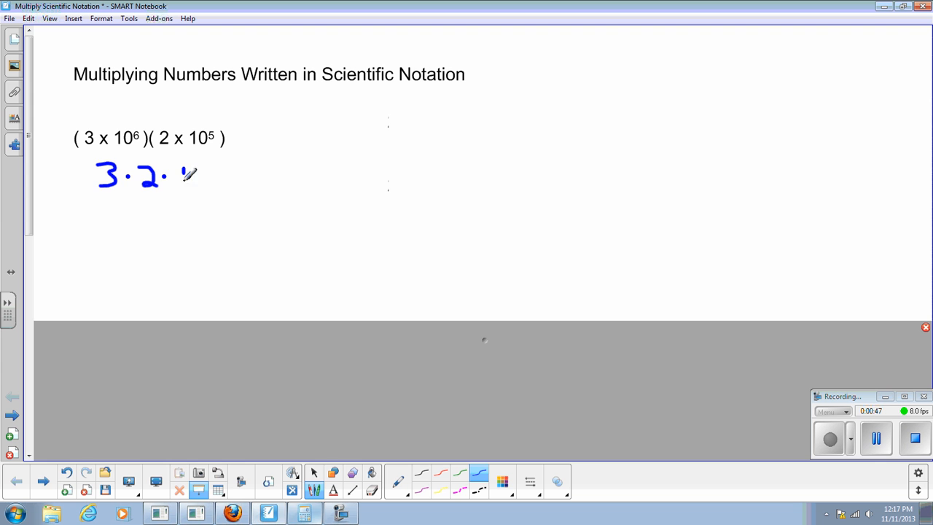
drag(182, 186, 207, 163)
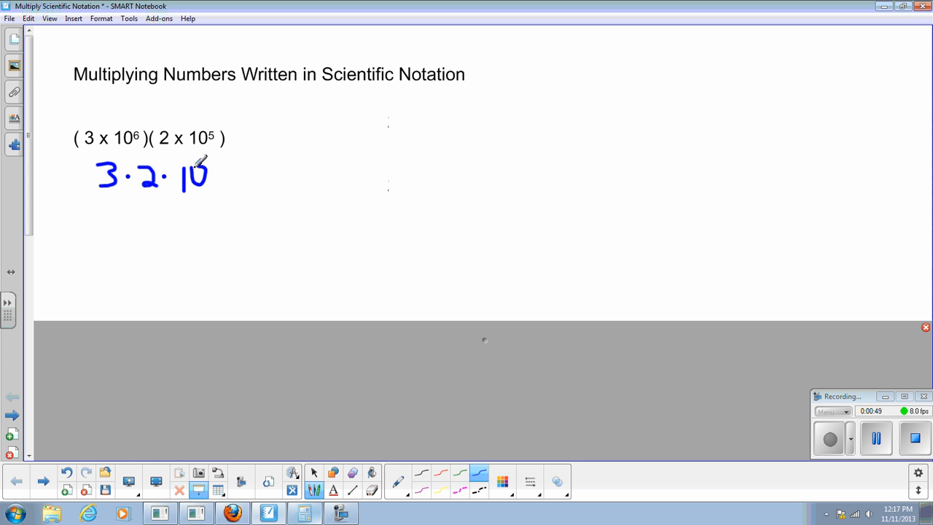
drag(211, 167, 219, 160)
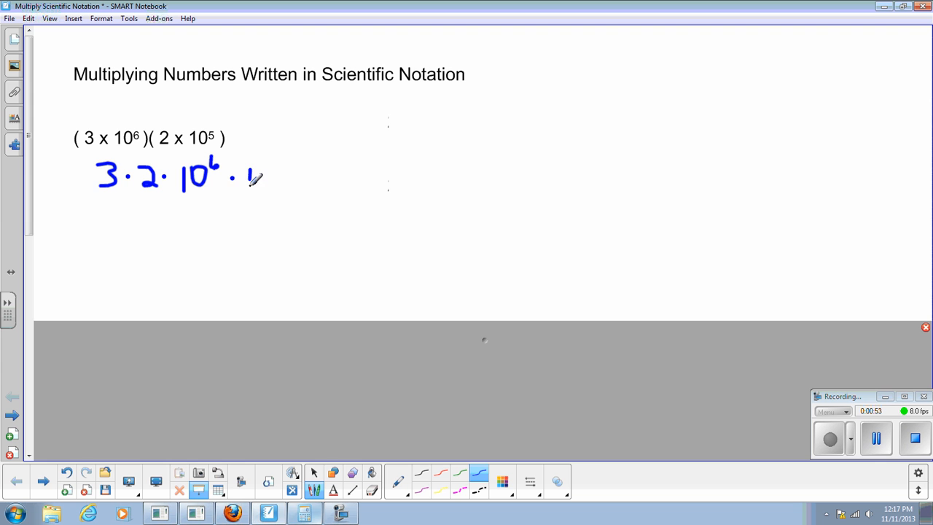
drag(250, 178, 274, 177)
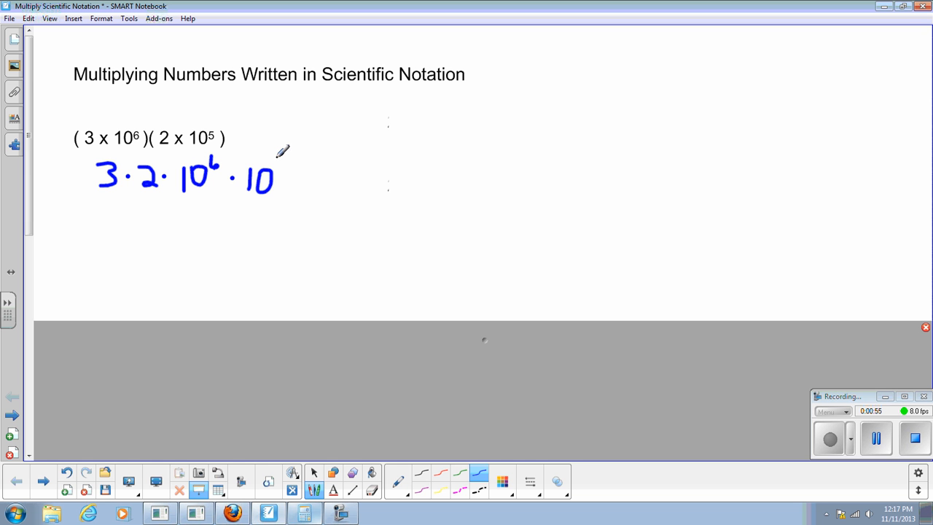
drag(274, 172, 280, 163)
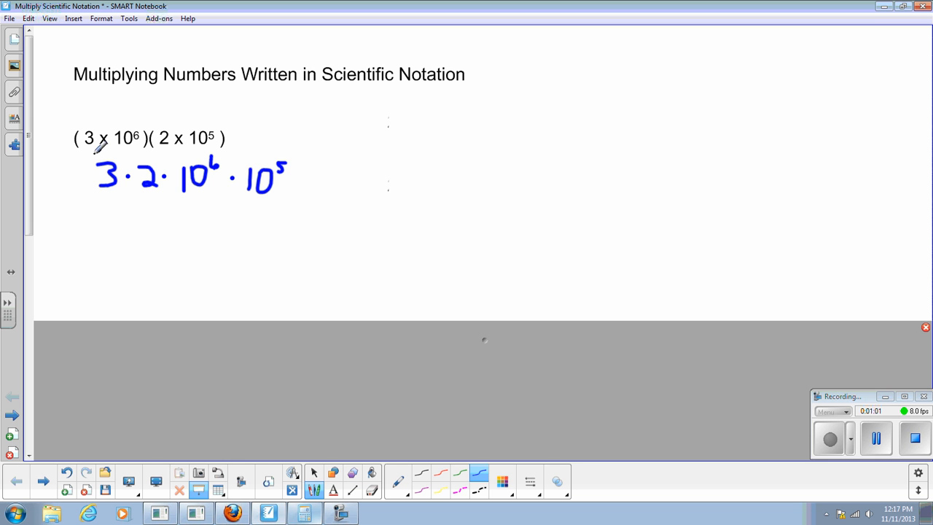
drag(95, 192, 91, 148)
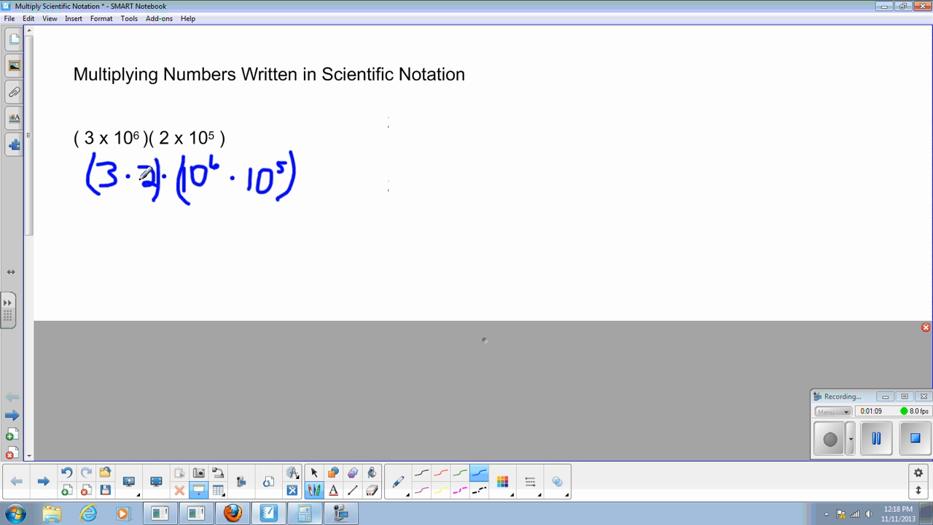
Handwrite the product 6 · 10 on the line below the grouped factors
drag(122, 226, 131, 260)
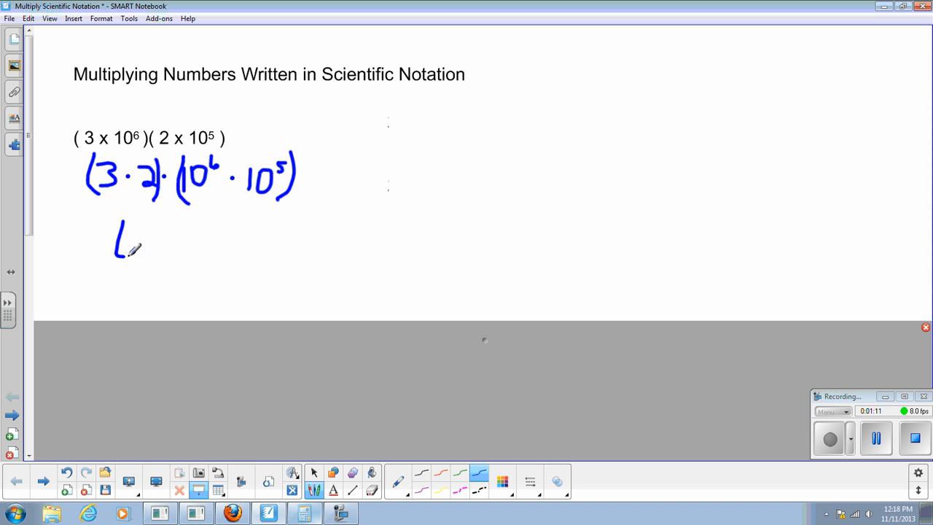
drag(129, 233, 131, 250)
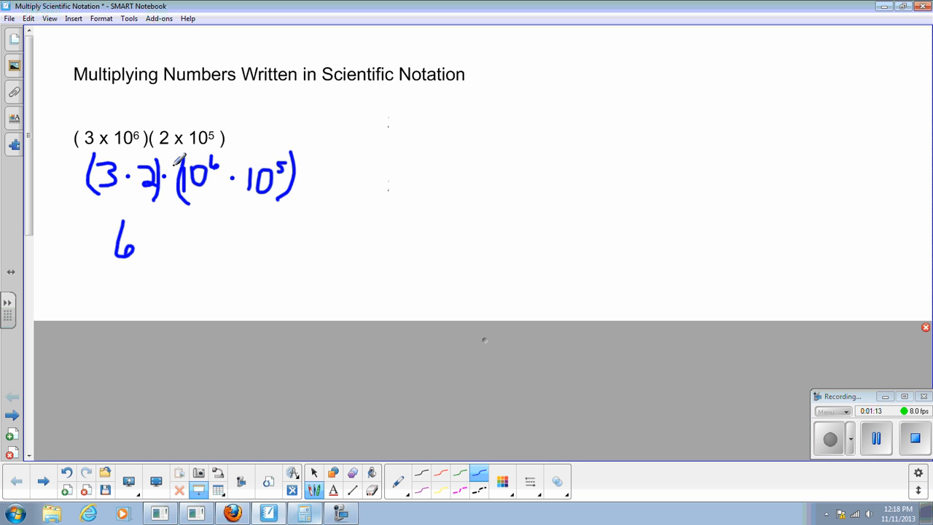
drag(143, 241, 146, 240)
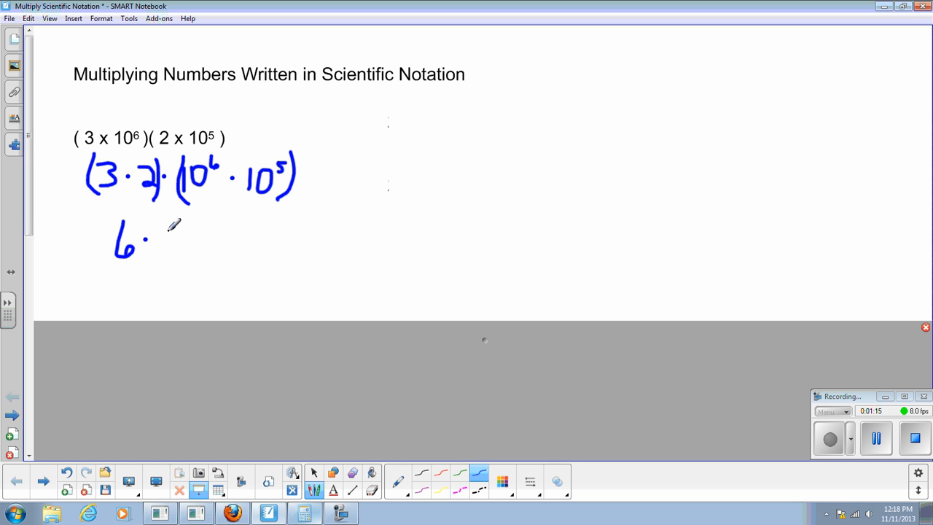
drag(157, 251, 163, 225)
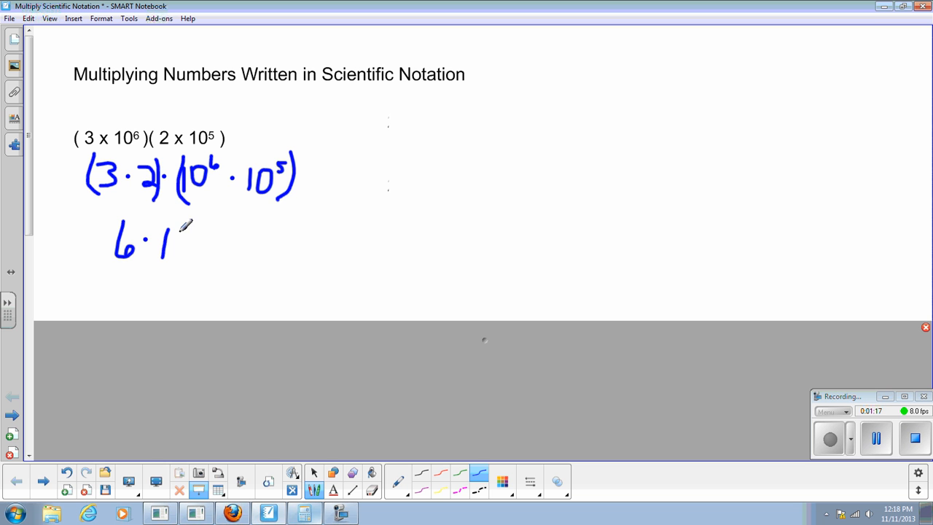
drag(178, 230, 197, 251)
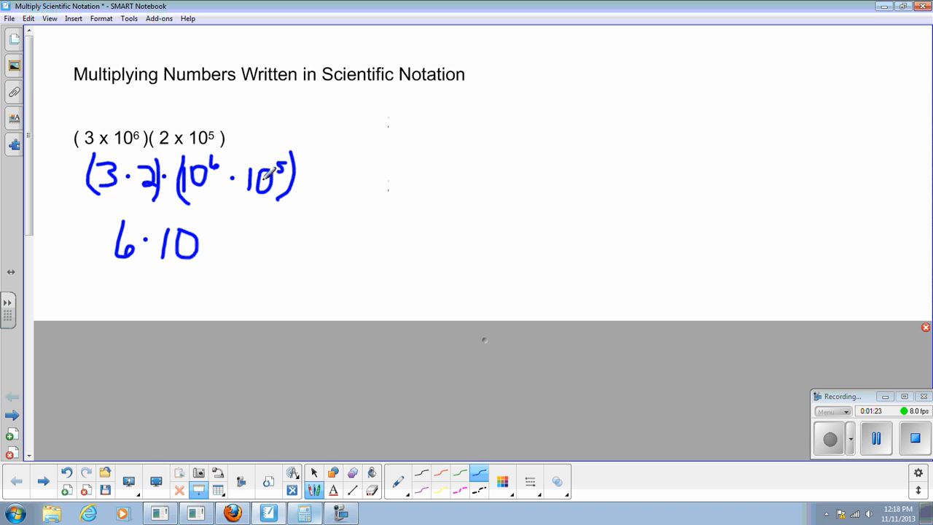
mouse_move(245, 163)
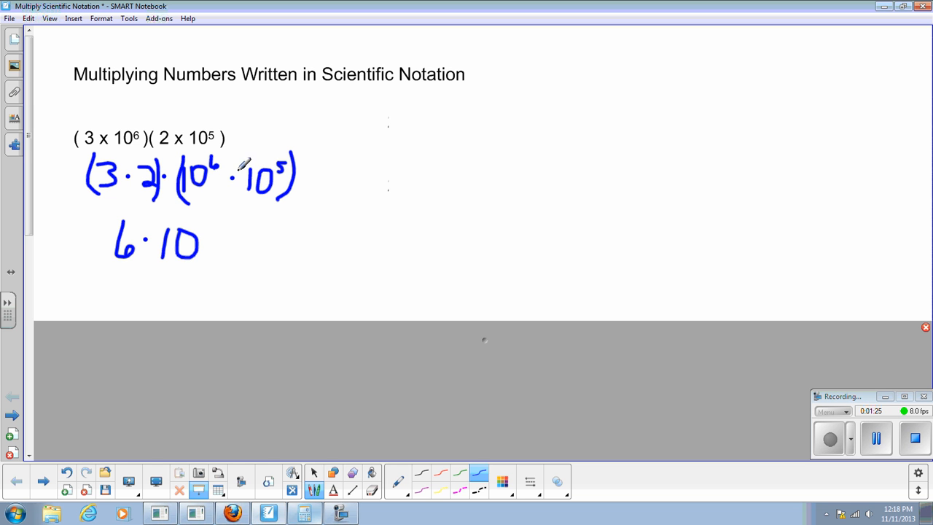
mouse_move(332, 153)
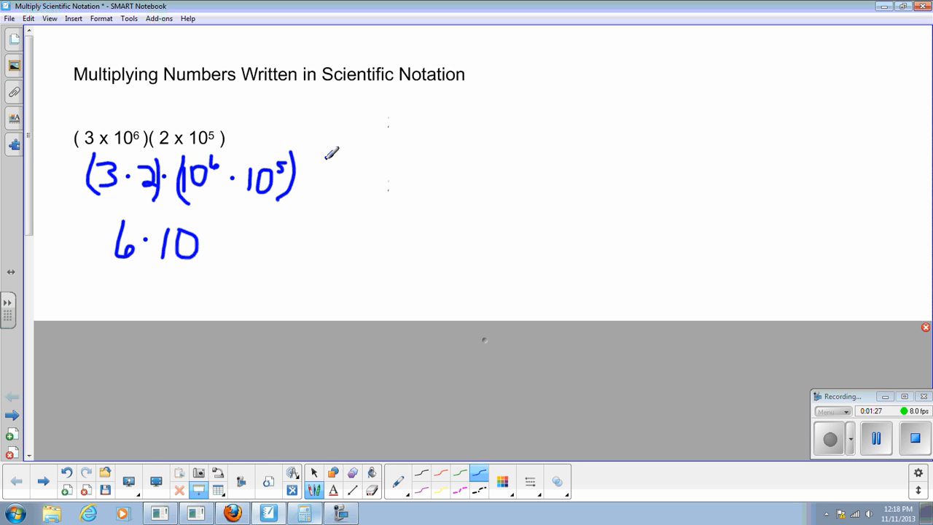
Note 6+5 beside the exponents and write the exponent 11 on the result's 10
drag(324, 172, 338, 157)
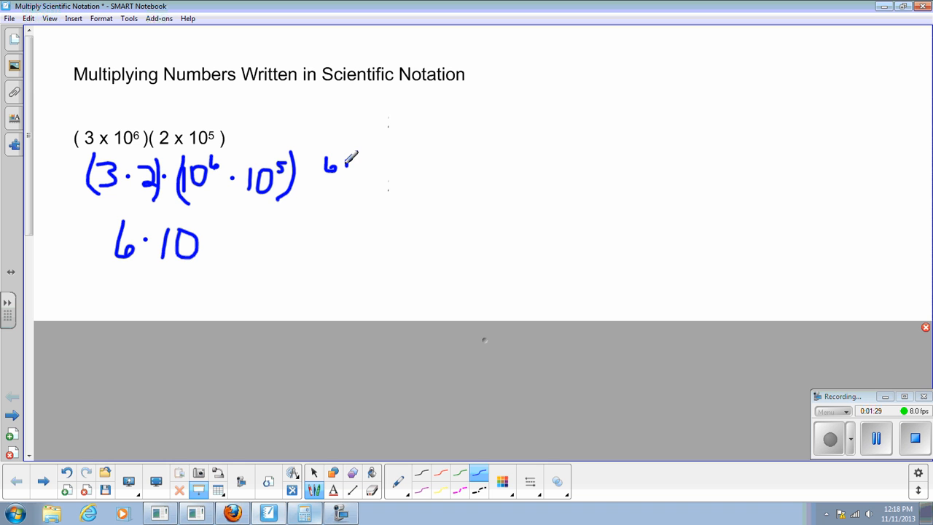
drag(349, 158, 367, 163)
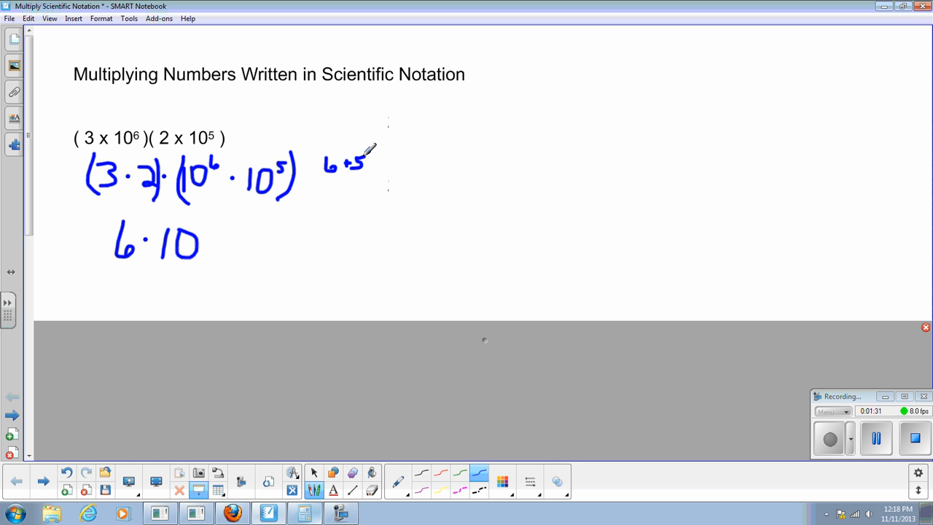
drag(204, 244, 207, 226)
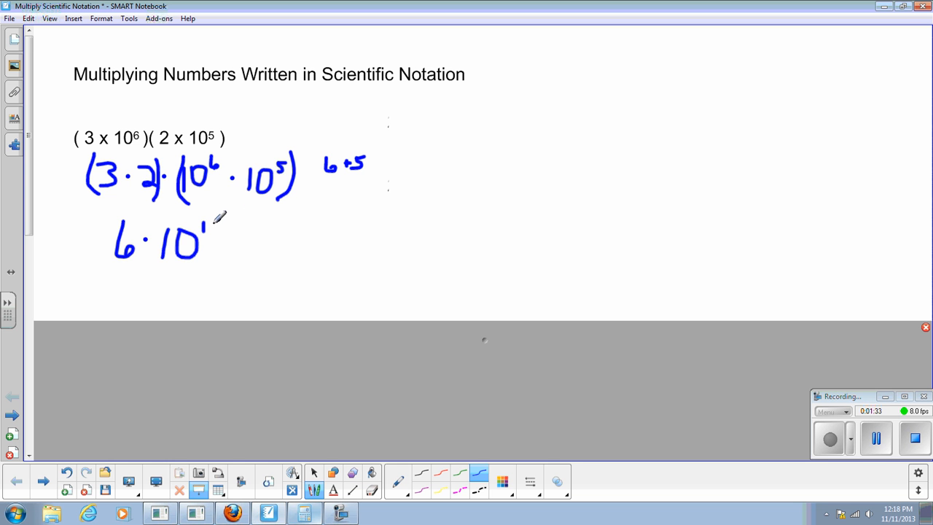
drag(207, 230, 218, 241)
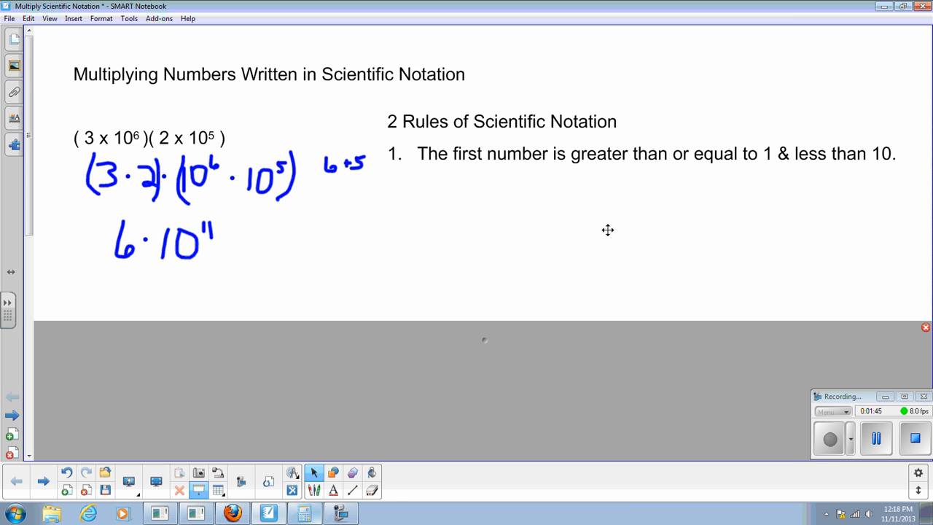
mouse_move(600, 213)
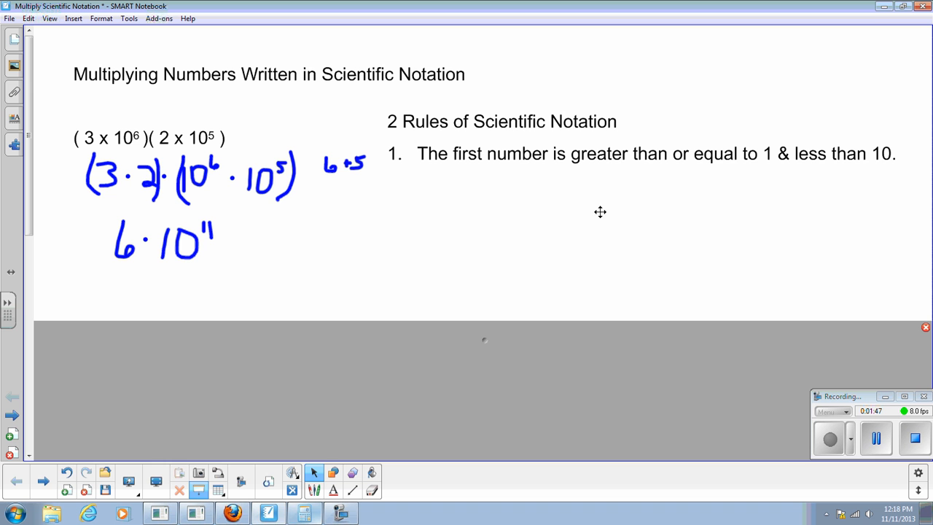
mouse_move(758, 160)
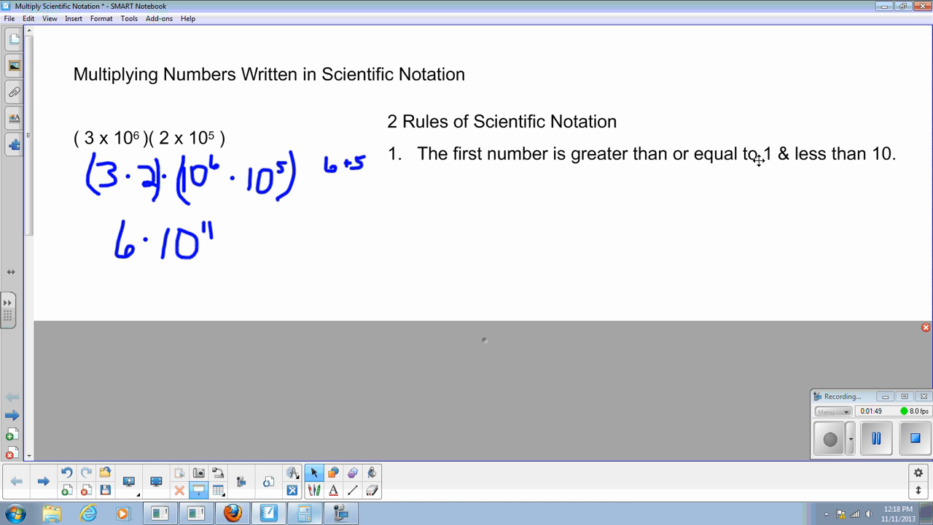
mouse_move(123, 259)
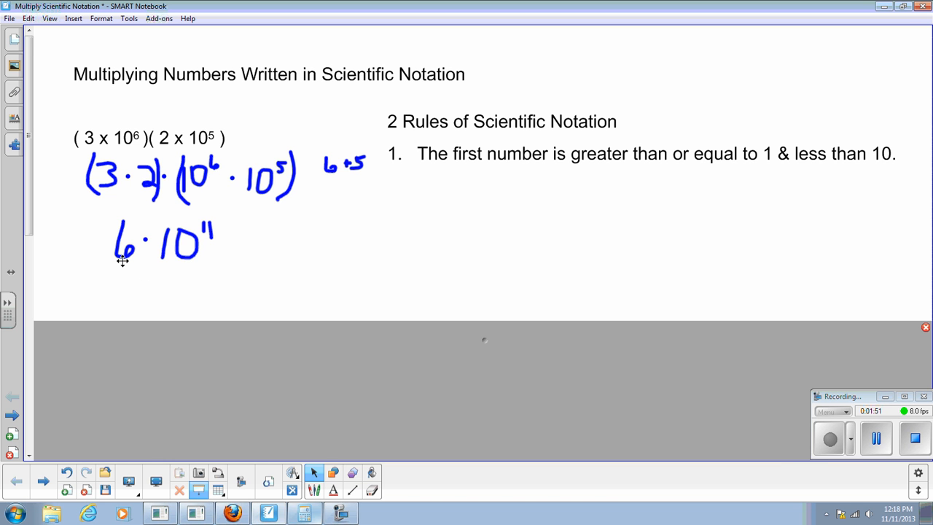
mouse_move(814, 195)
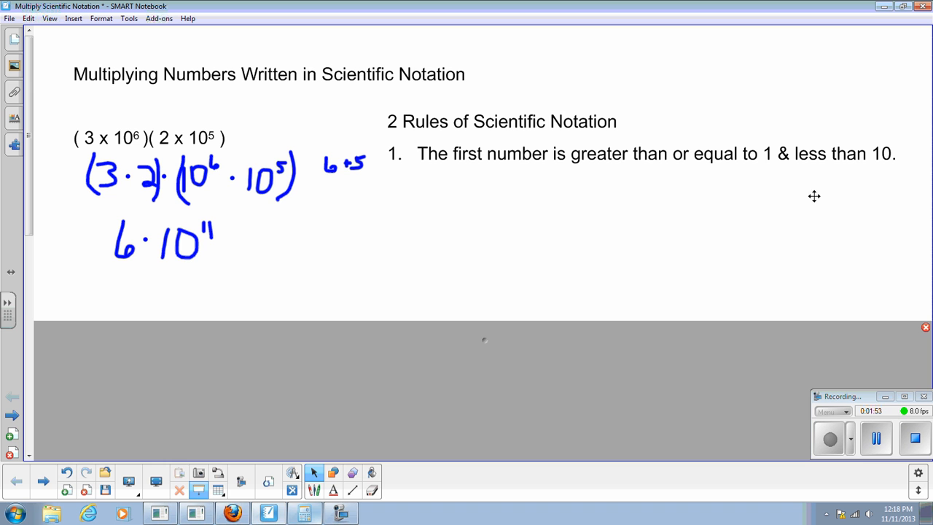
mouse_move(350, 310)
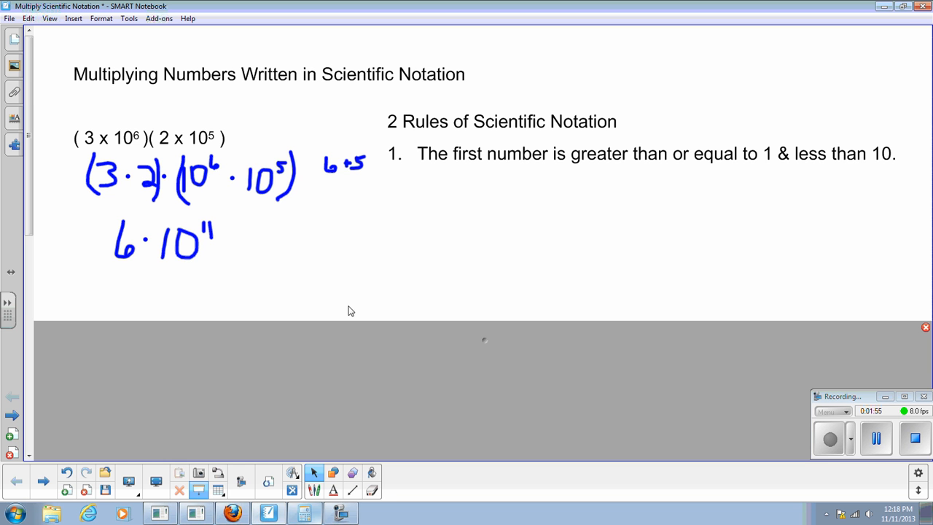
mouse_move(123, 269)
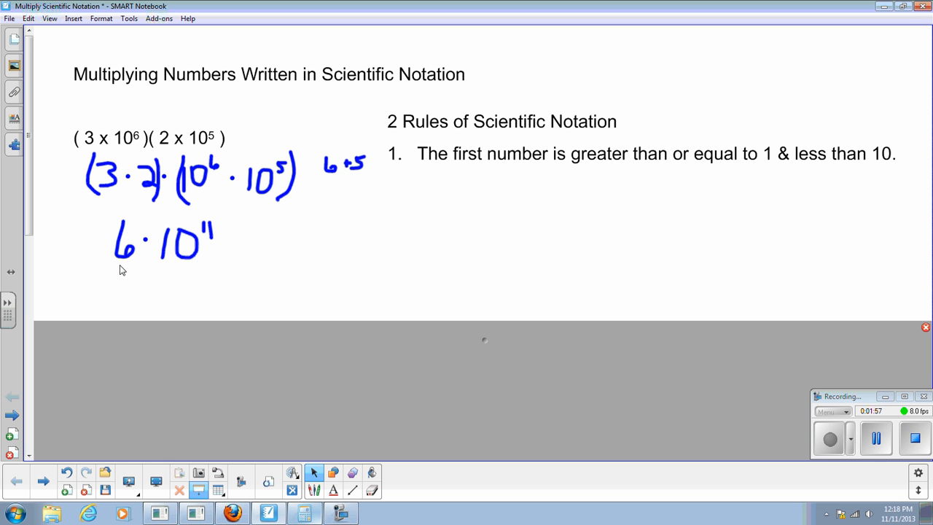
mouse_move(562, 198)
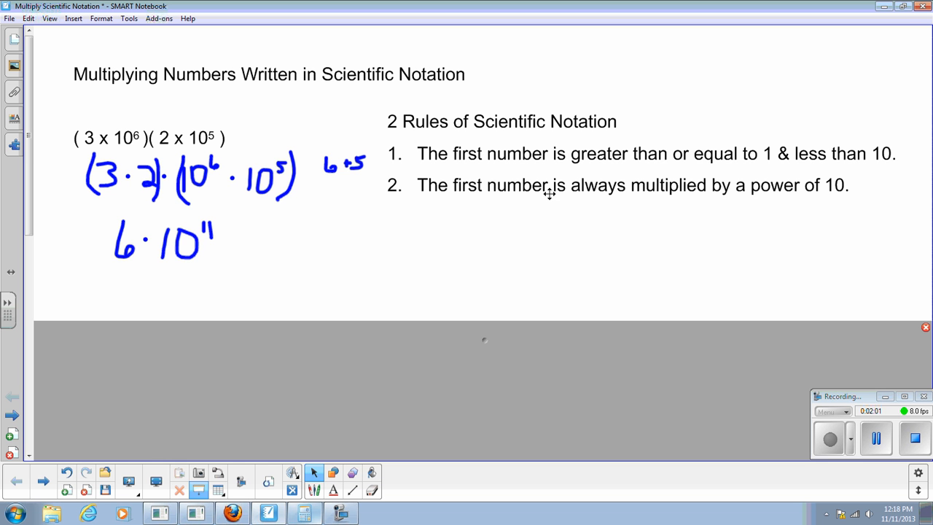
mouse_move(845, 178)
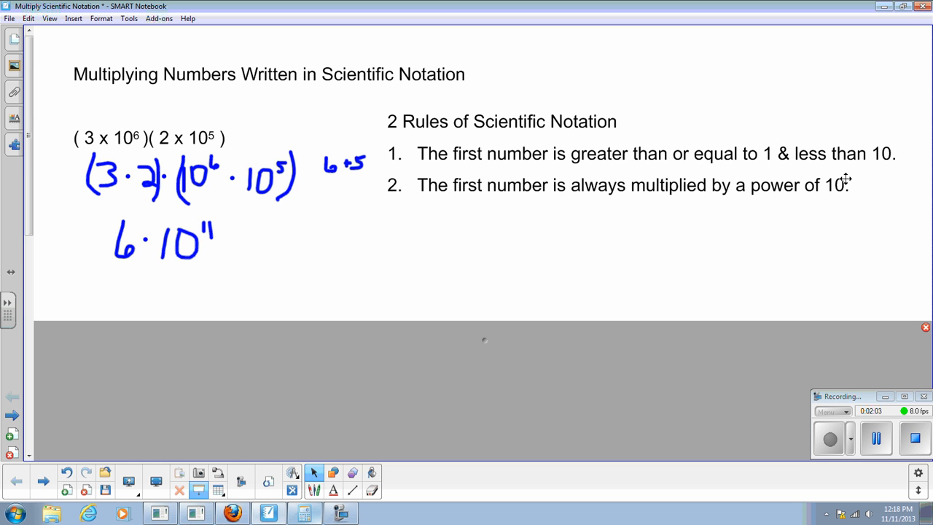
mouse_move(224, 253)
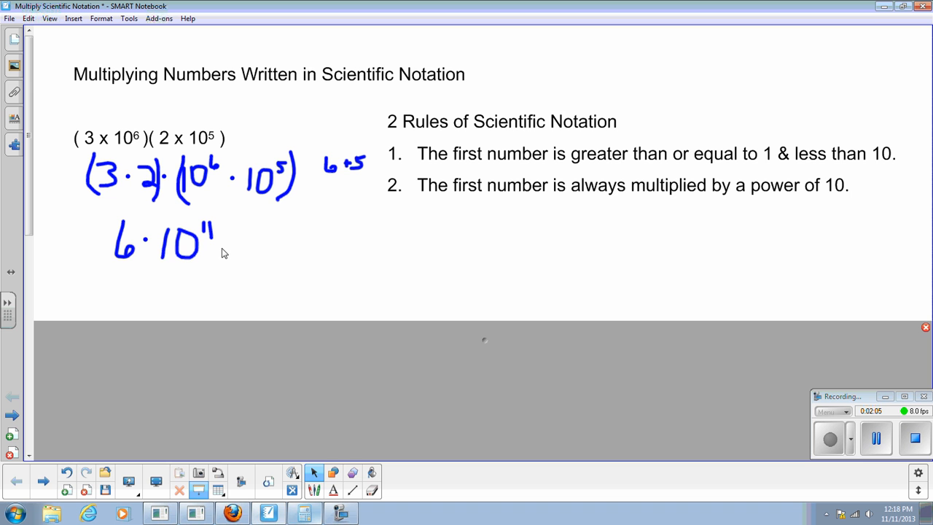
mouse_move(134, 140)
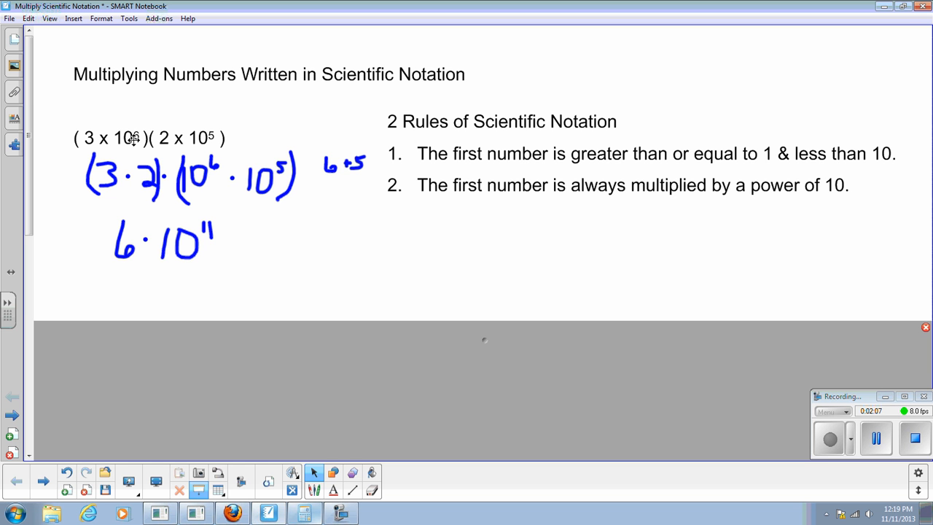
mouse_move(123, 259)
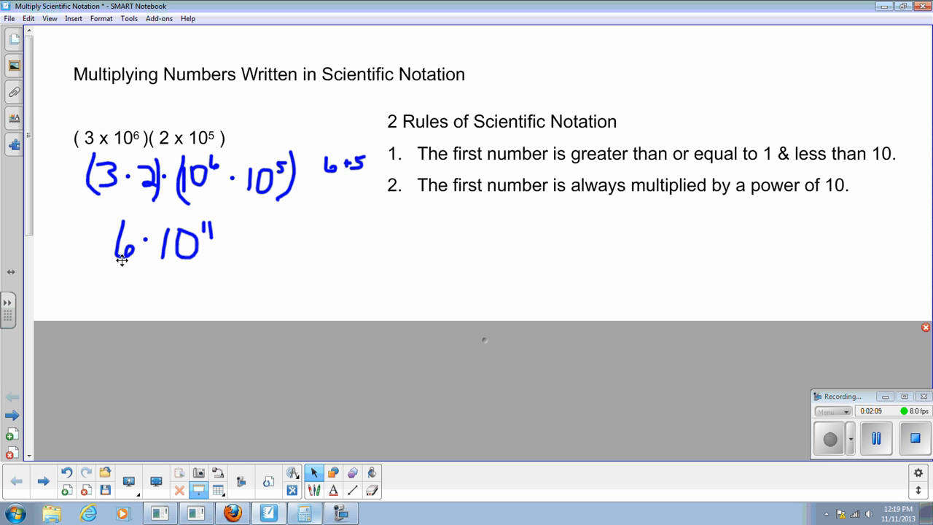
mouse_move(148, 239)
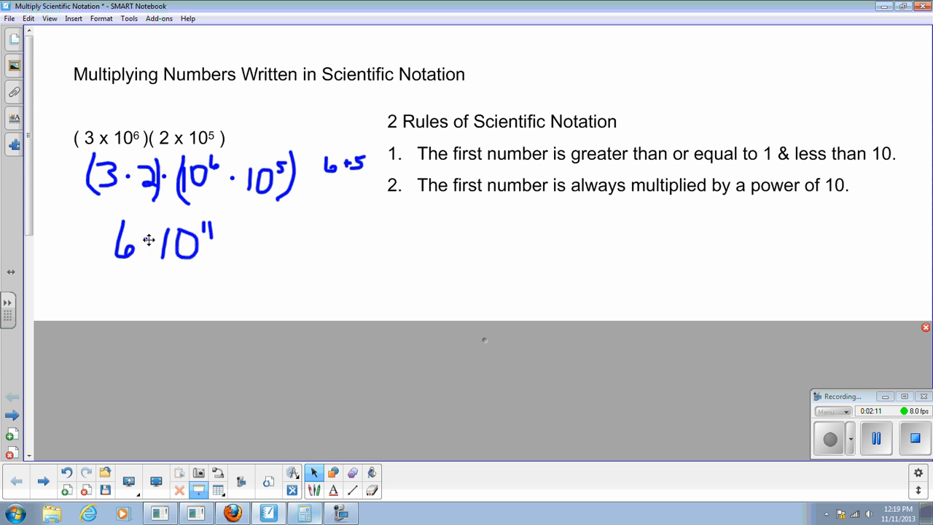
mouse_move(489, 330)
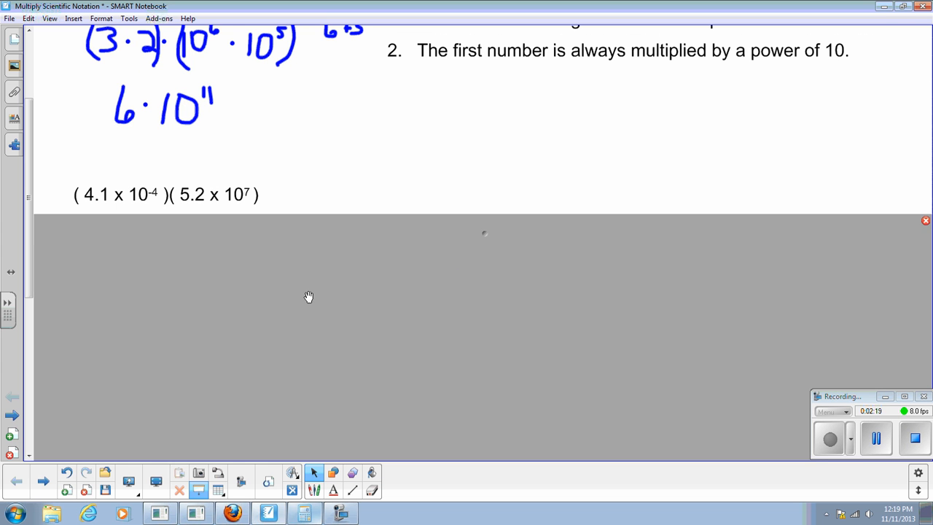
mouse_move(353, 267)
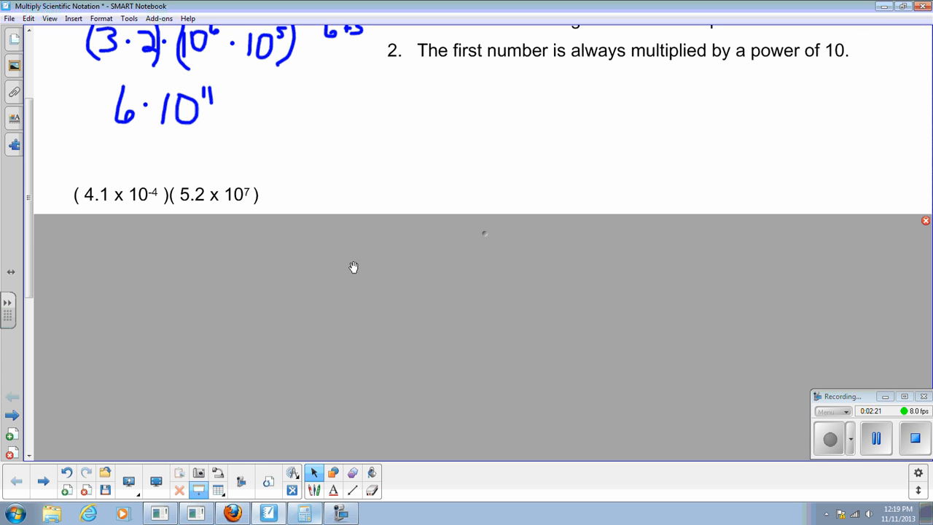
mouse_move(124, 210)
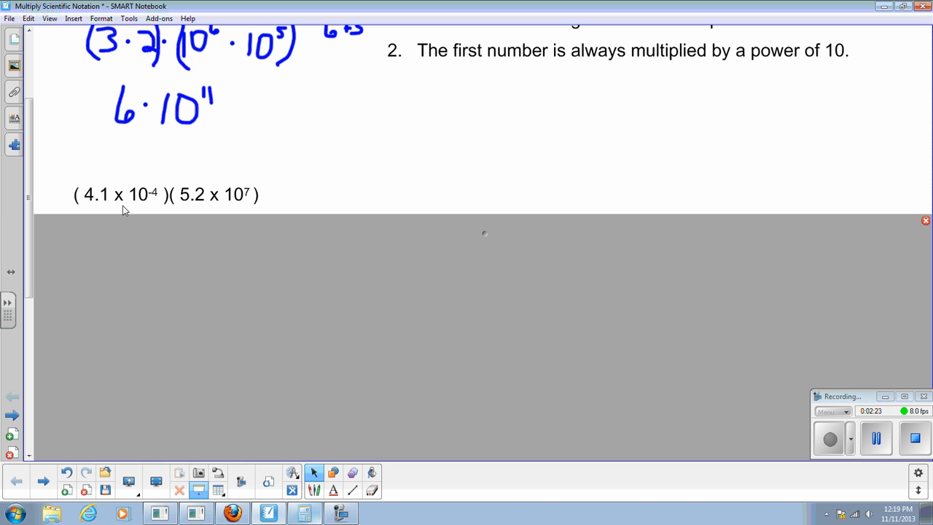
mouse_move(168, 202)
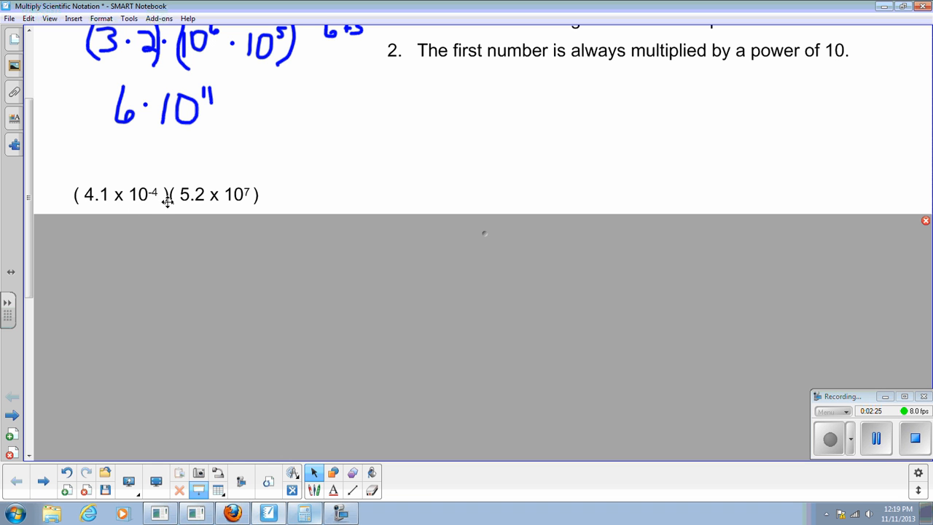
mouse_move(457, 236)
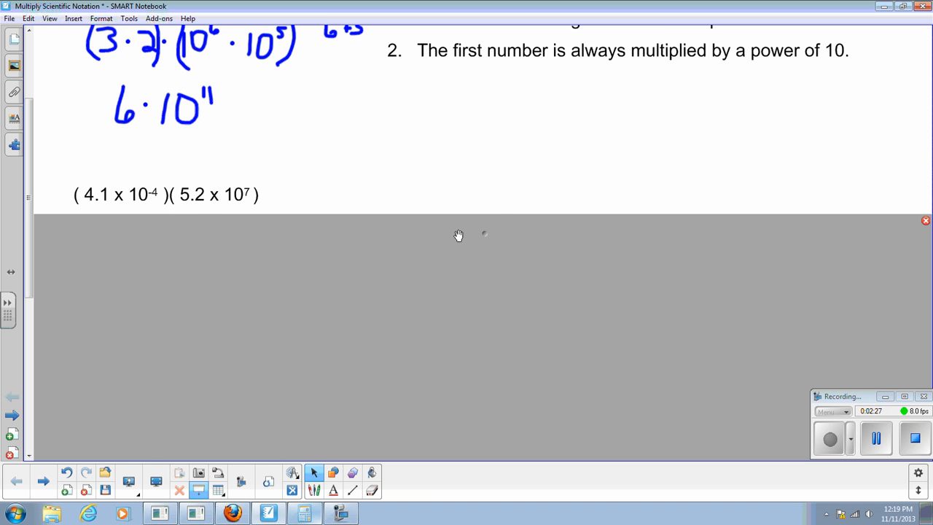
Extend the page downward below (4.1 x 10^-4)(5.2 x 10^7) for working room
drag(457, 221, 496, 338)
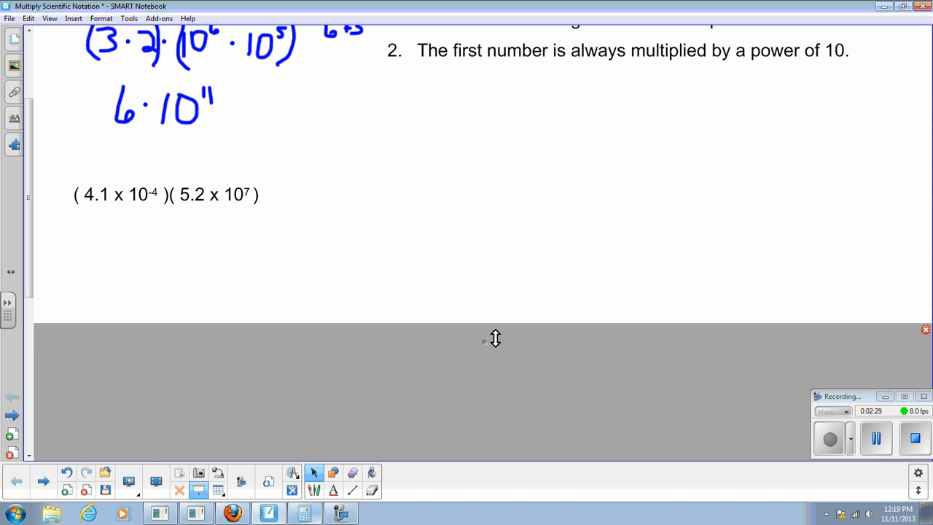
drag(495, 338, 503, 422)
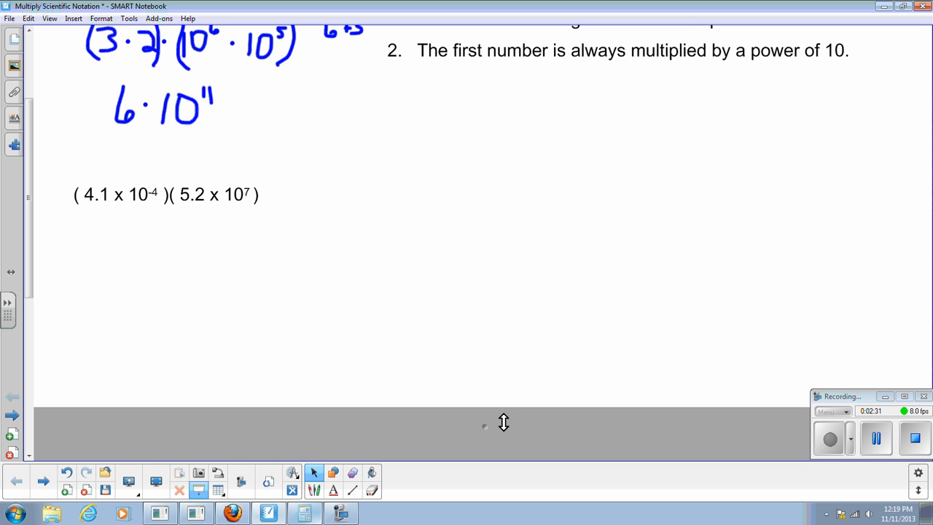
mouse_move(280, 289)
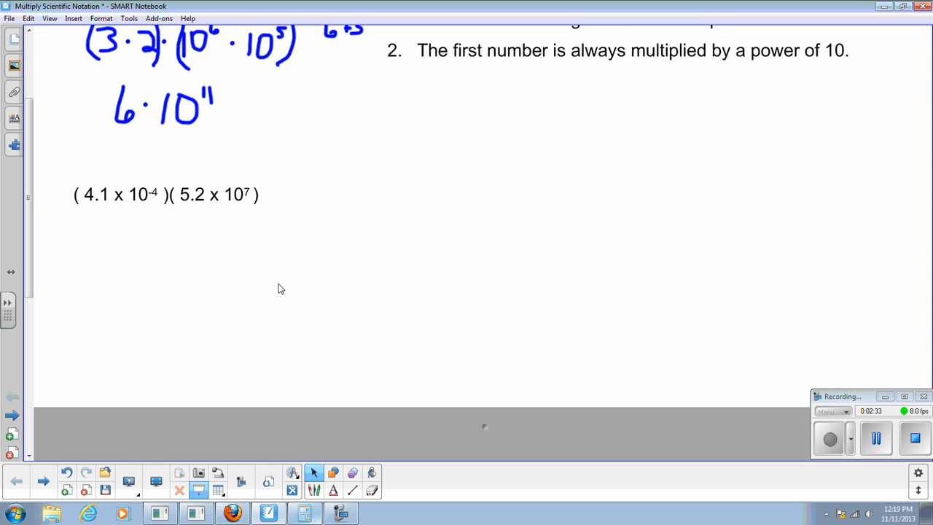
mouse_move(116, 233)
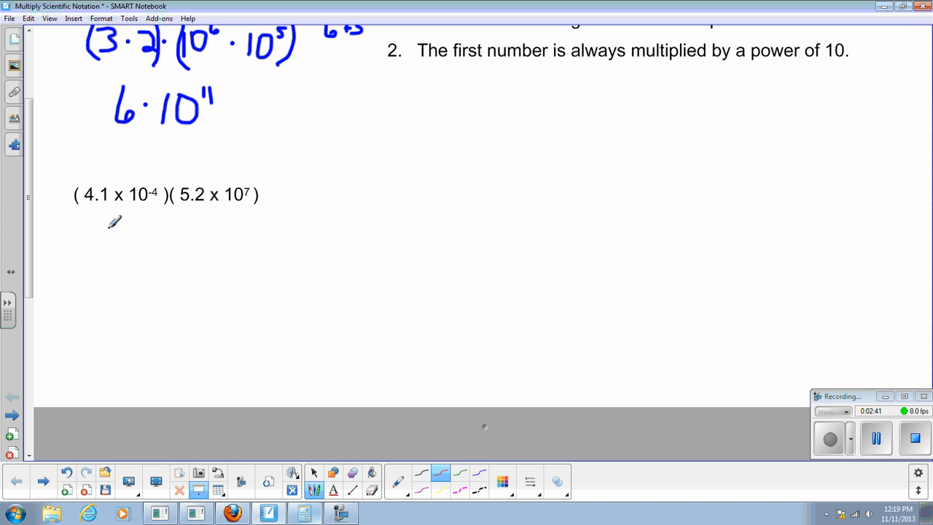
Handwrite 4.1 · 5.2 · 10 in red under the second problem
drag(109, 226, 124, 247)
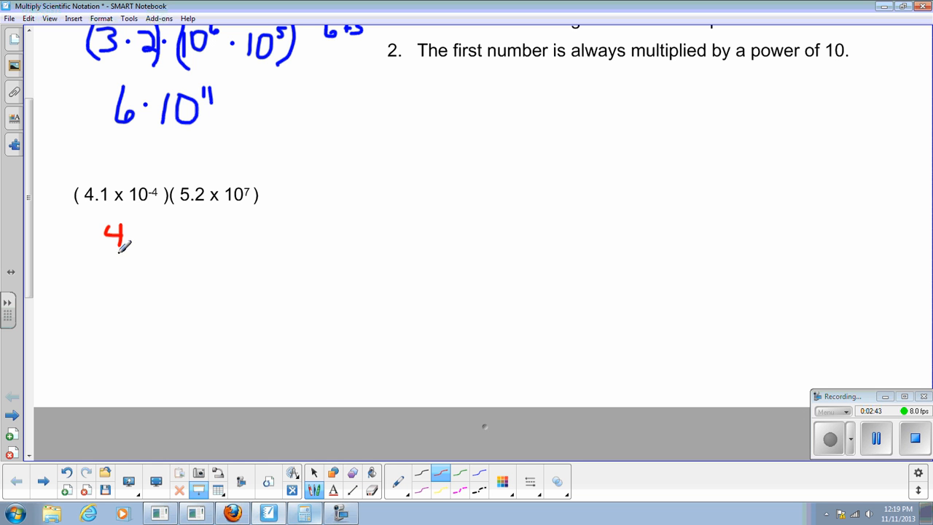
drag(134, 234, 134, 255)
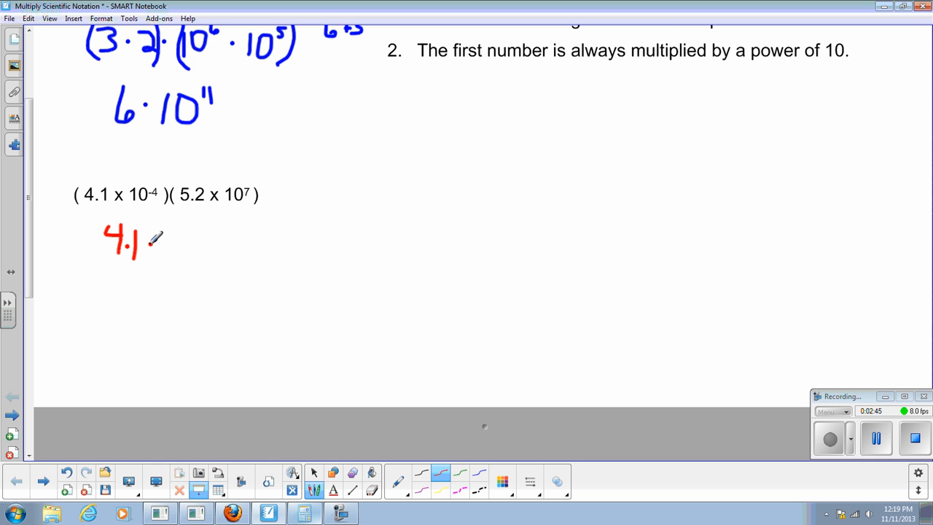
drag(149, 245, 190, 233)
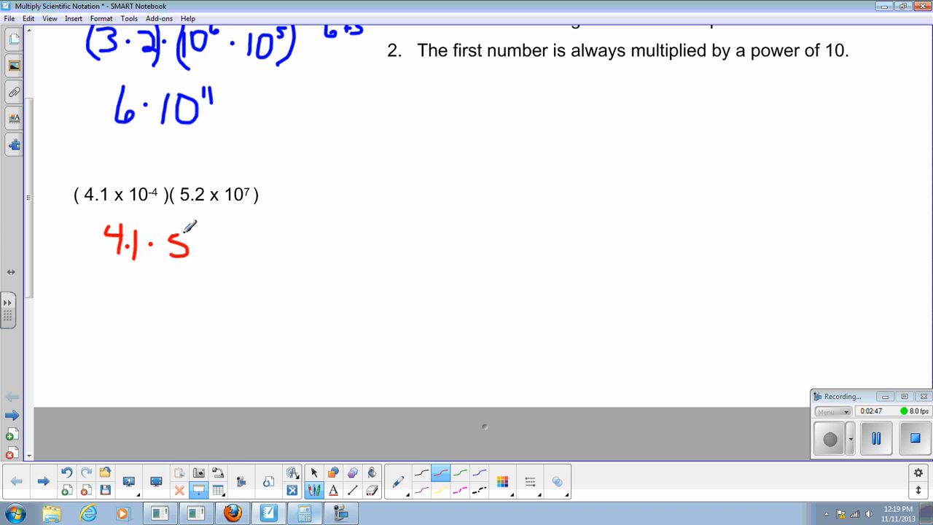
drag(197, 240, 219, 248)
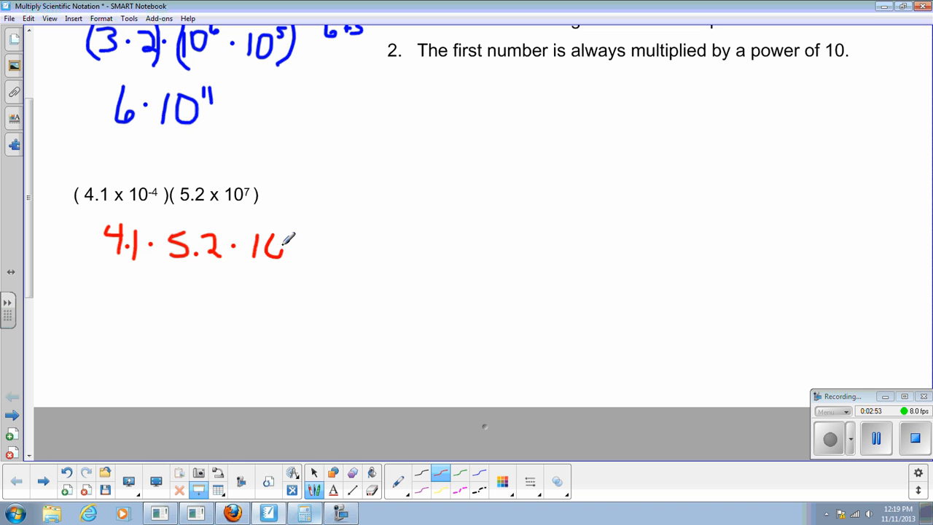
Add the exponents -4 and 10^7, then draw parentheses grouping the powers of ten
drag(289, 240, 306, 230)
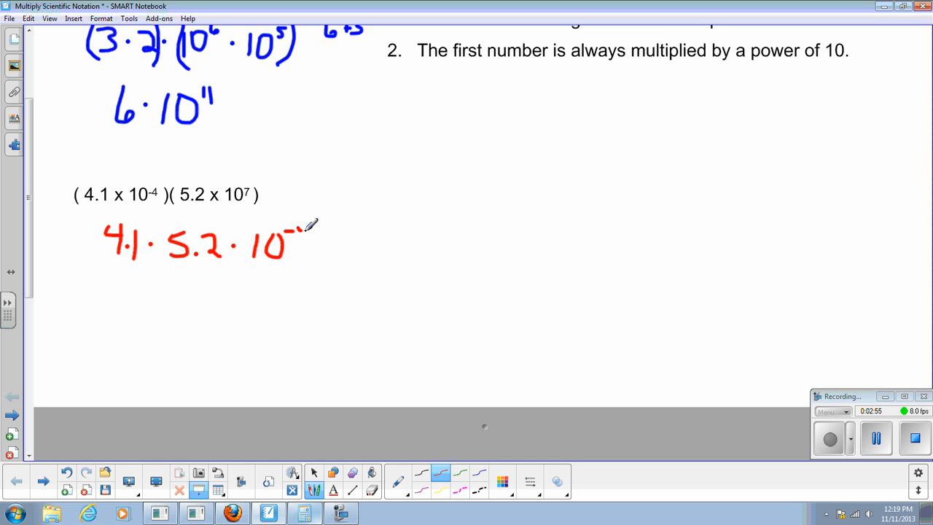
drag(295, 233, 321, 247)
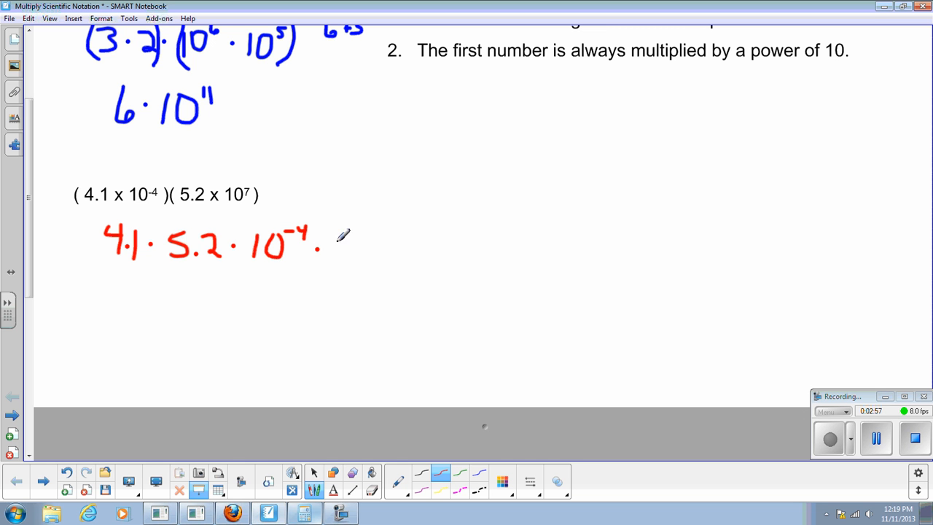
drag(332, 234, 364, 259)
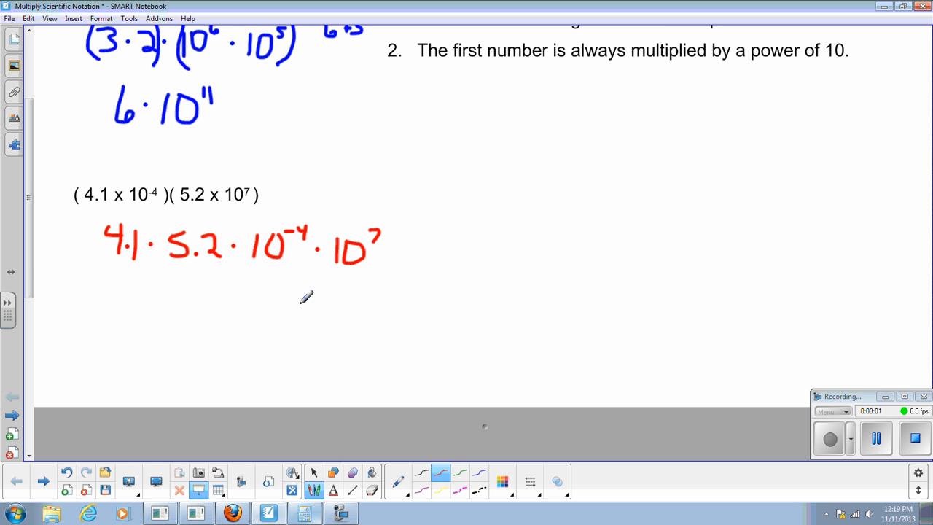
mouse_move(114, 210)
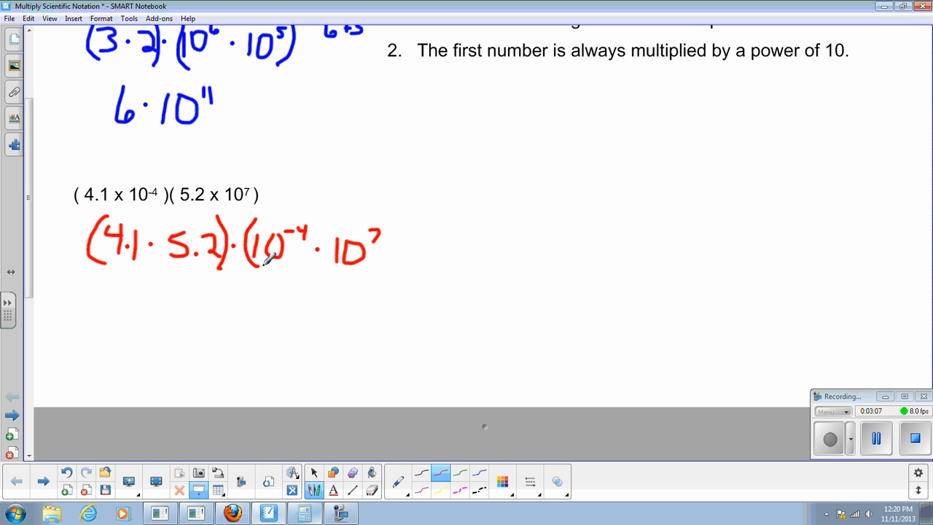
drag(390, 218, 372, 280)
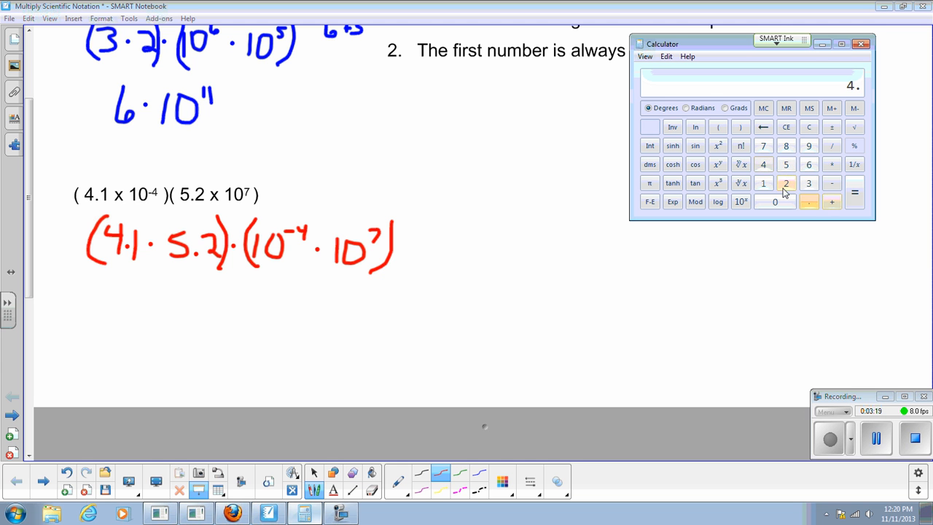
Evaluate 4.1 × 5.2 in Calculator to get the coefficient product
click(763, 183)
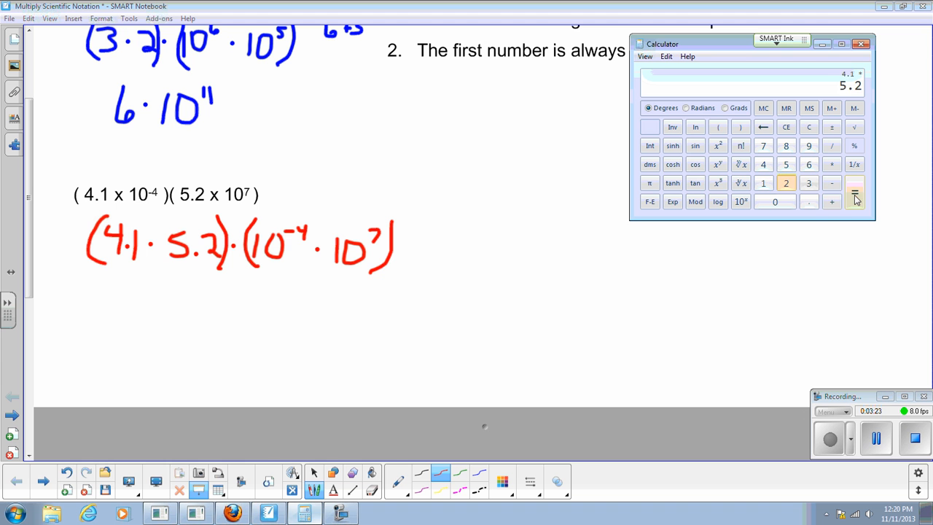
click(854, 192)
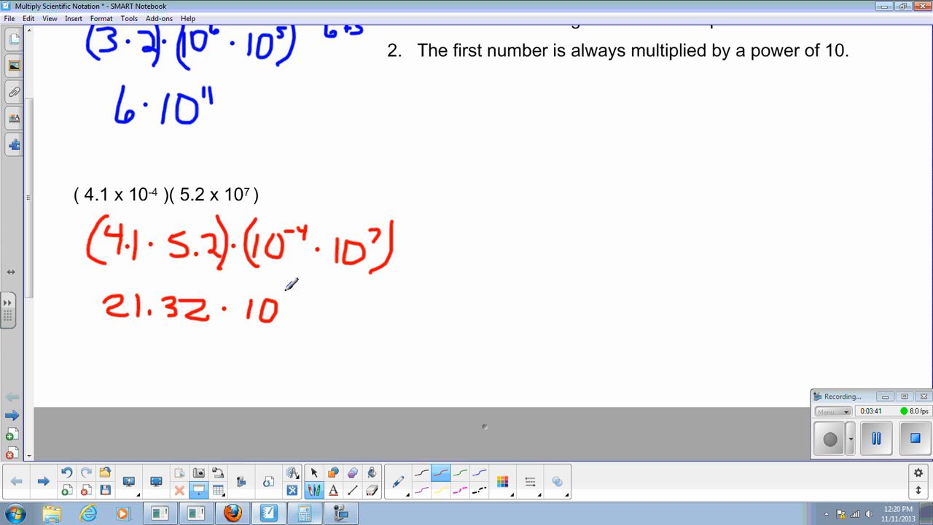
Write the exponent 3 on the red result so it reads 21.32 · 10^3
drag(290, 306, 295, 292)
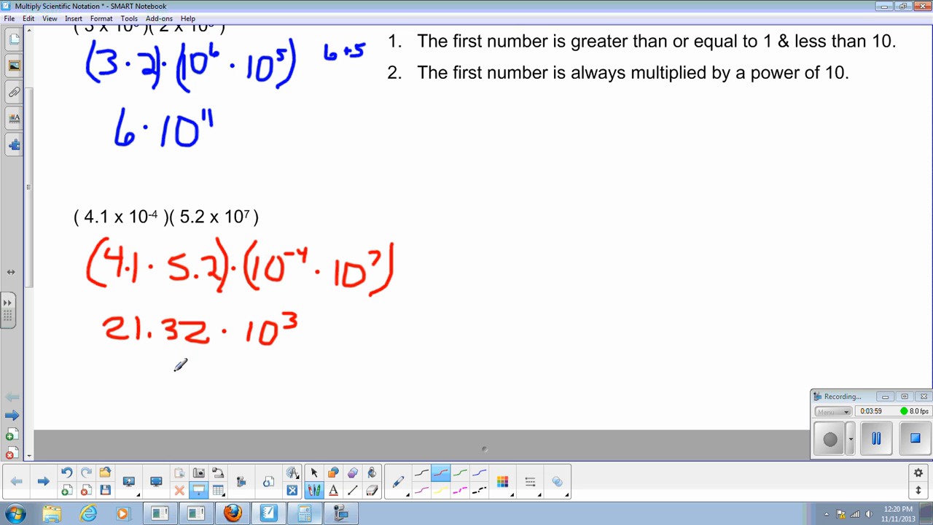
mouse_move(130, 365)
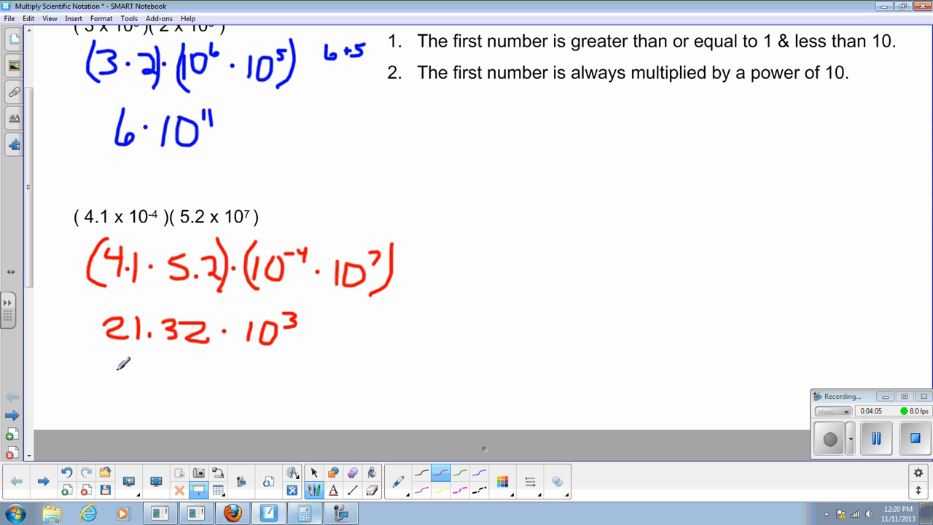
Handwrite 2.132 · 10 in red on a new line beneath 21.32 · 10^3
drag(109, 364, 143, 391)
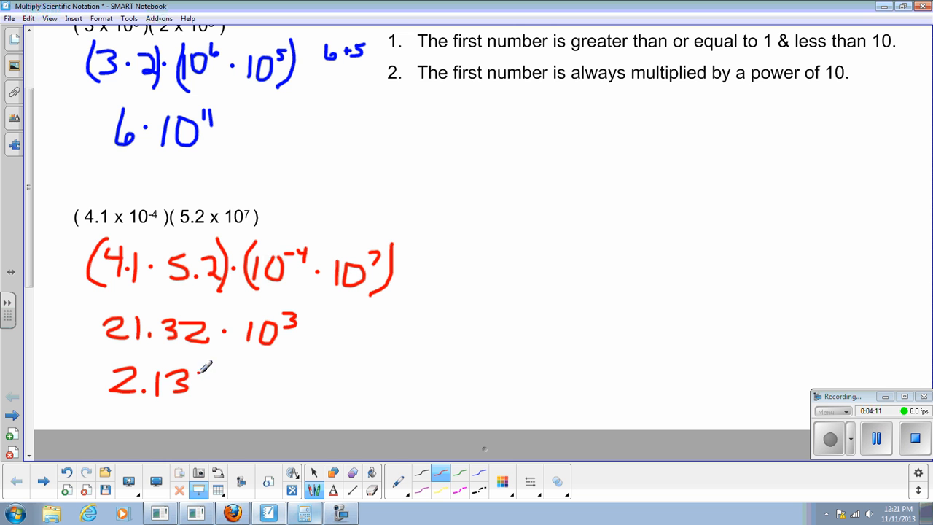
drag(202, 372, 211, 394)
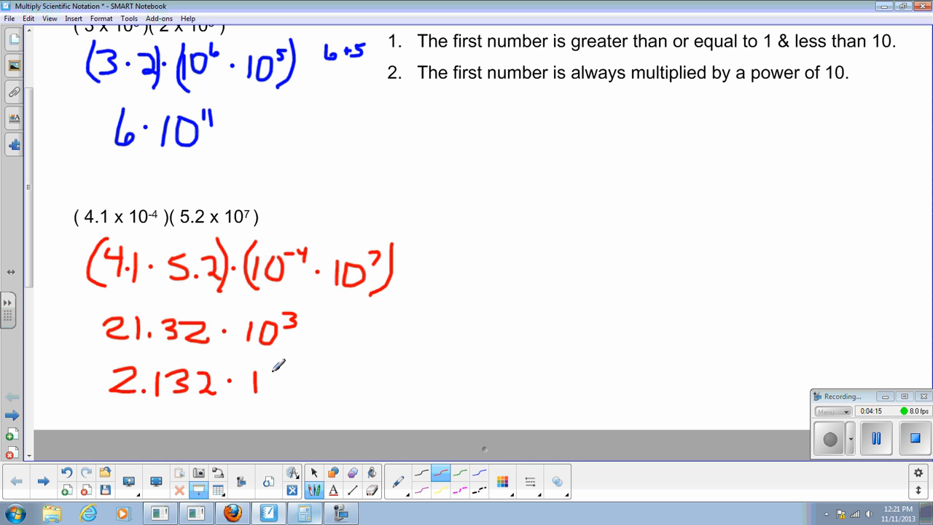
drag(274, 367, 280, 394)
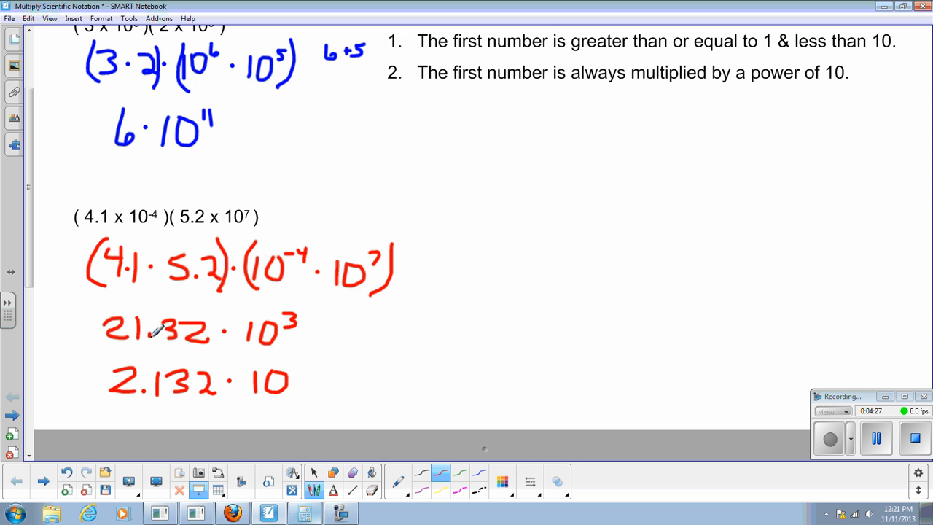
mouse_move(215, 334)
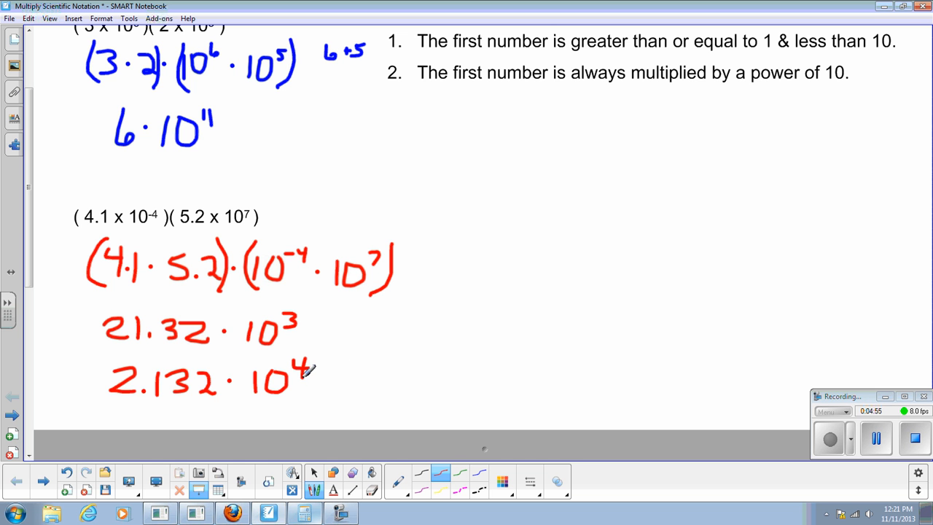
mouse_move(197, 386)
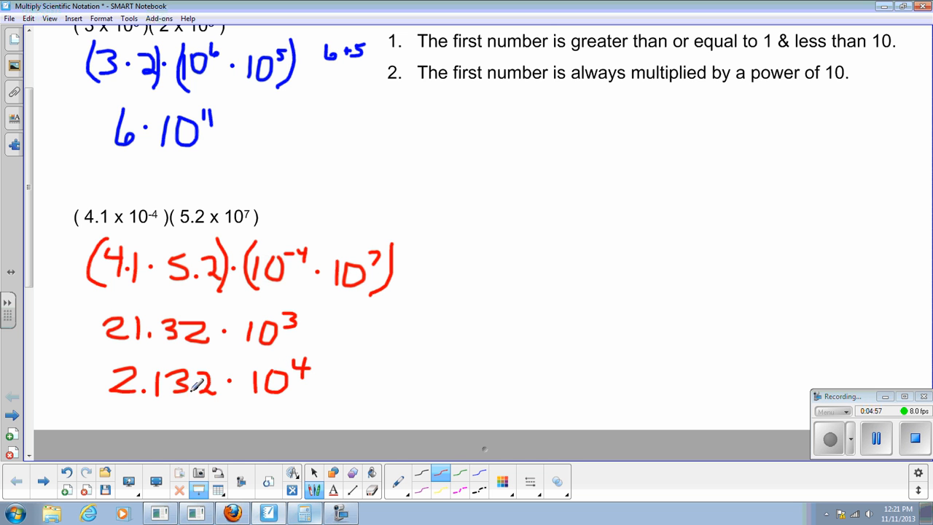
mouse_move(378, 396)
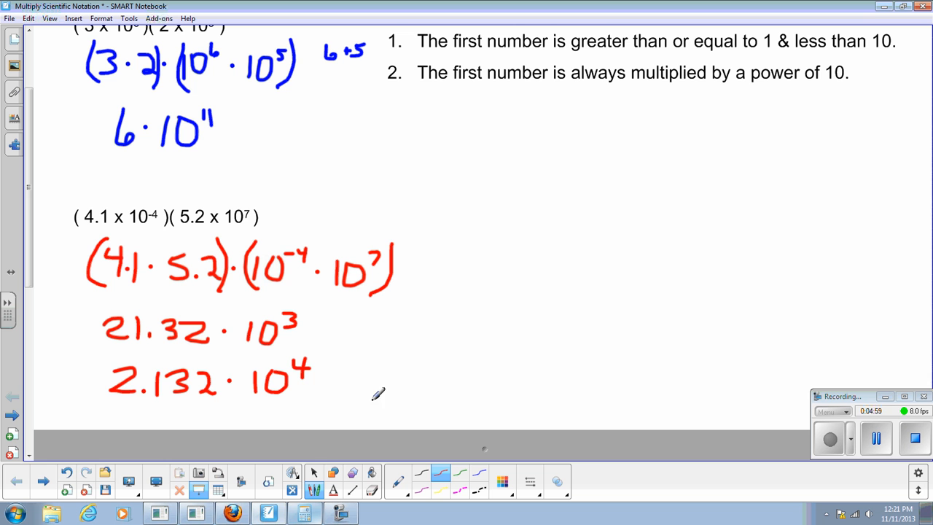
mouse_move(291, 290)
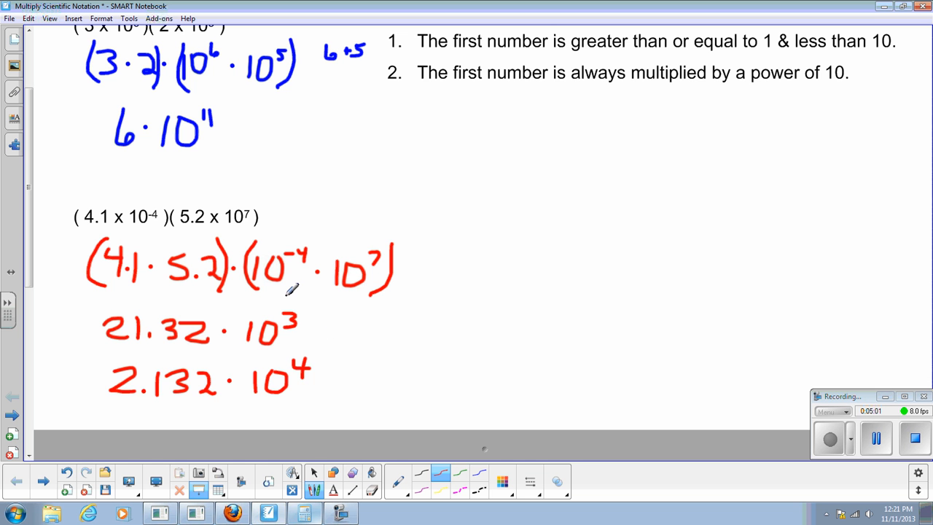
mouse_move(283, 260)
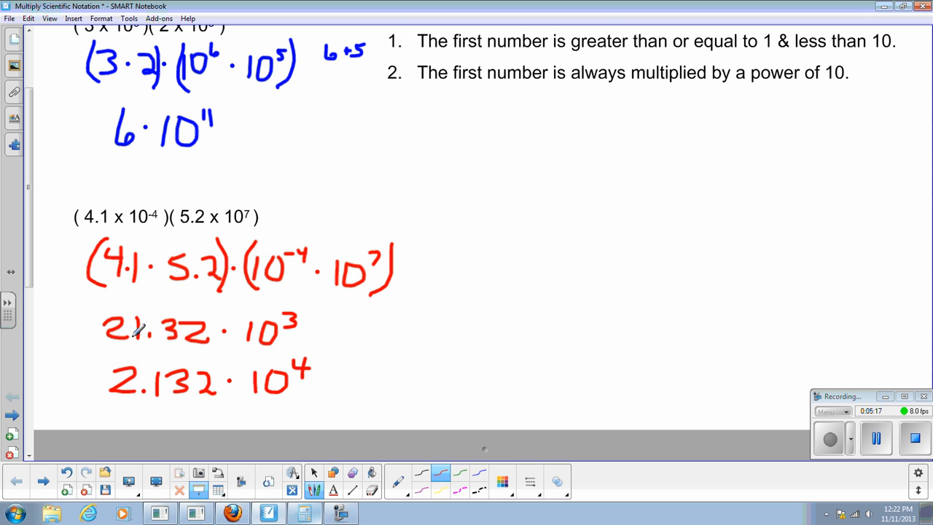
mouse_move(157, 332)
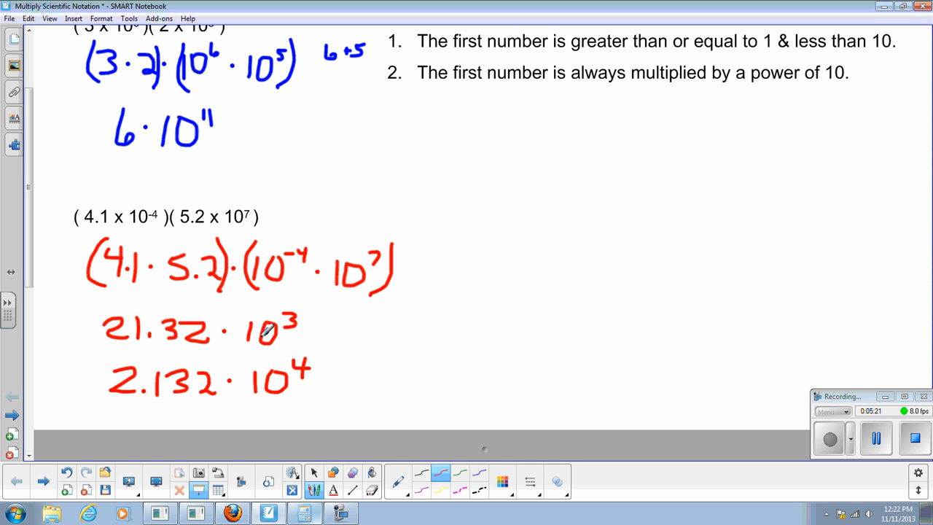
mouse_move(490, 357)
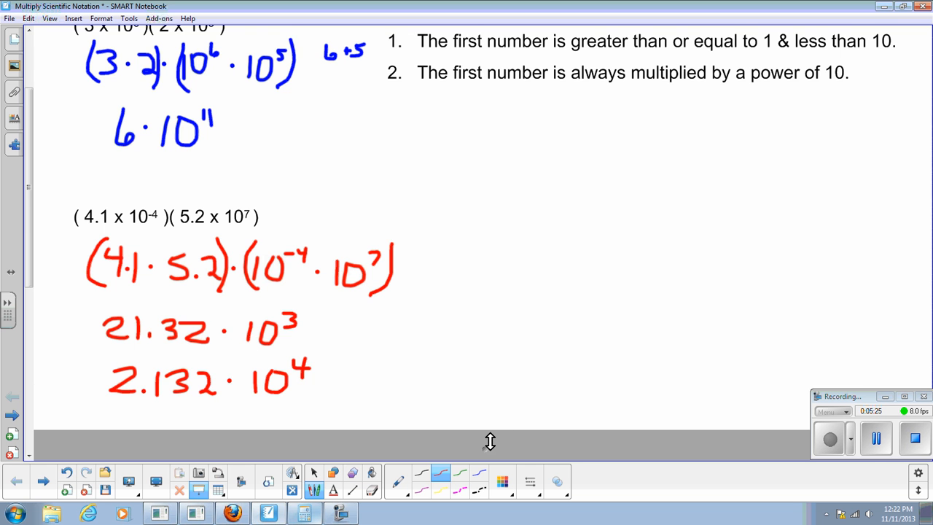
Scroll the page to bring the third problem (5.6 x 10^-2)(4.15 x 10^-3) into view
scroll(down, 3)
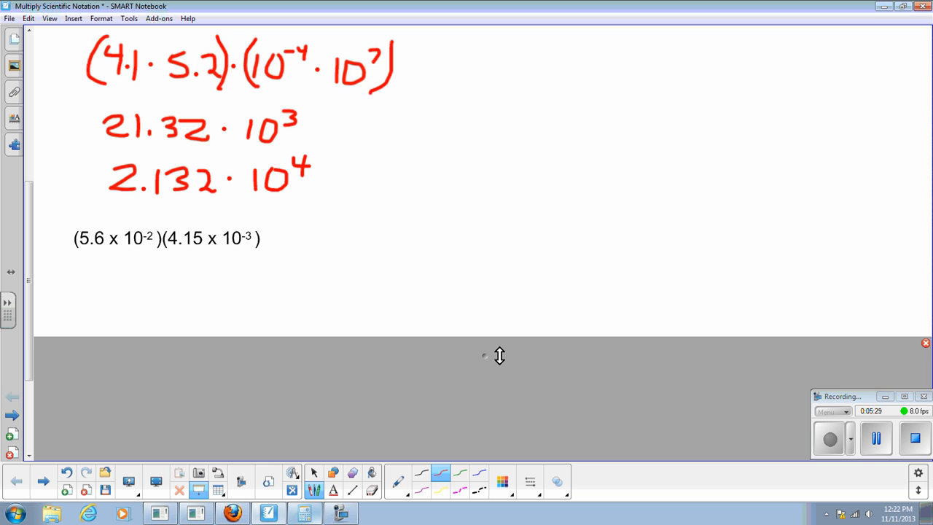
scroll(up, 3)
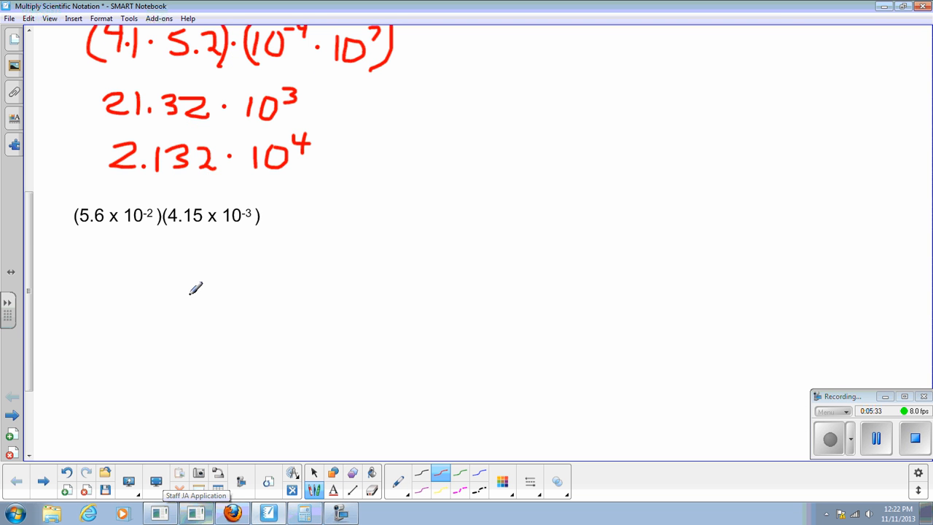
mouse_move(151, 271)
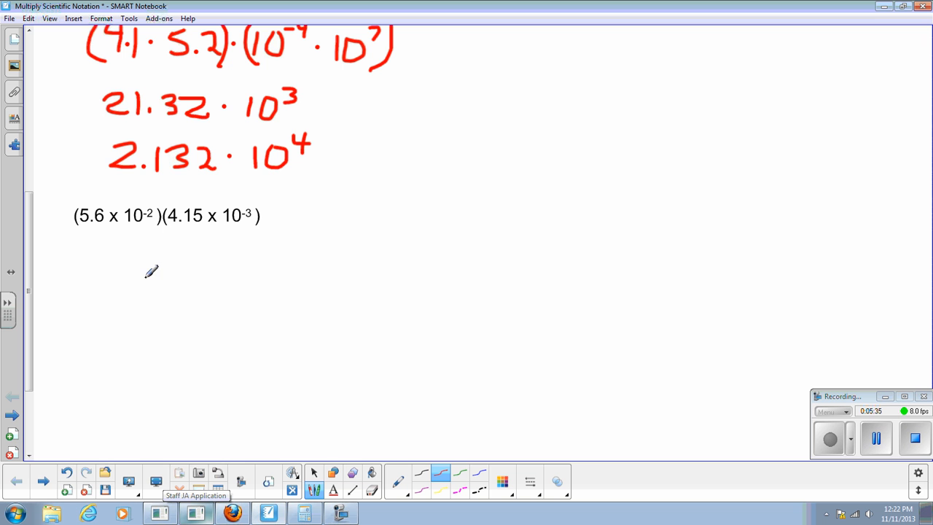
mouse_move(152, 208)
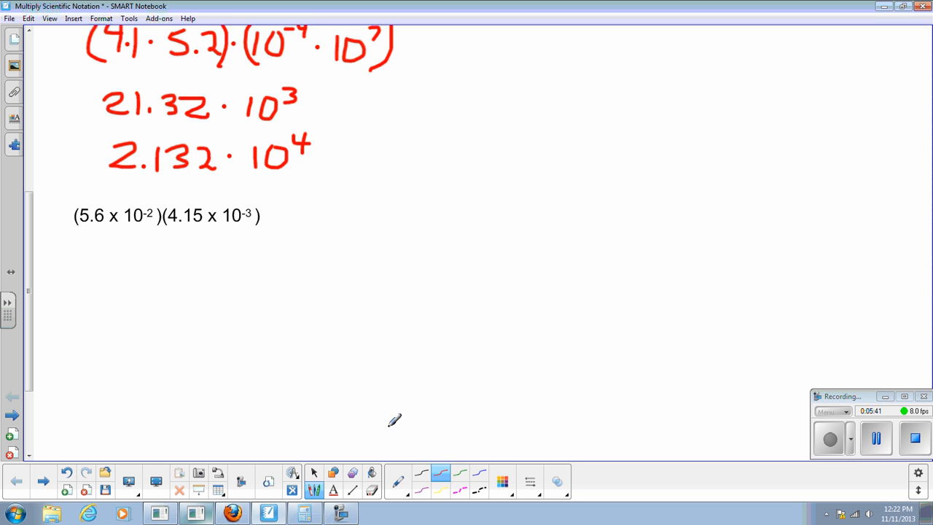
mouse_move(196, 335)
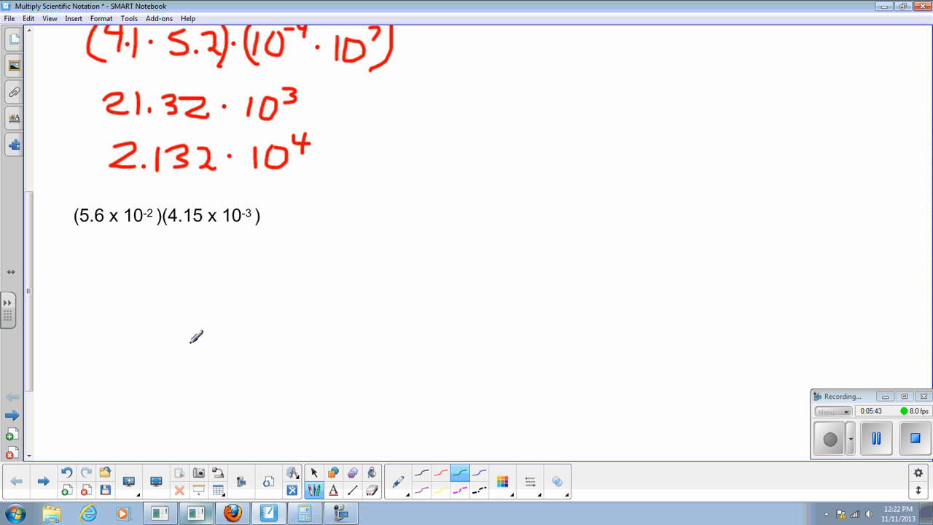
mouse_move(121, 240)
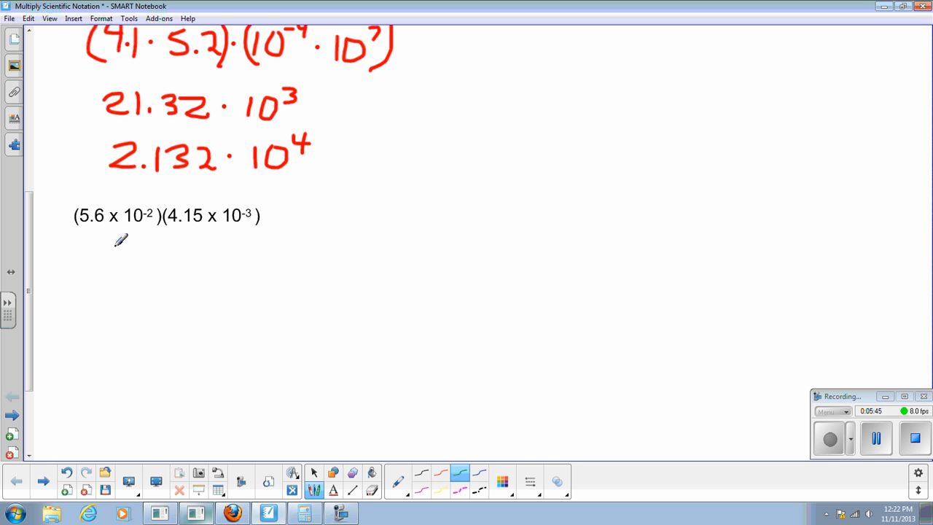
mouse_move(131, 250)
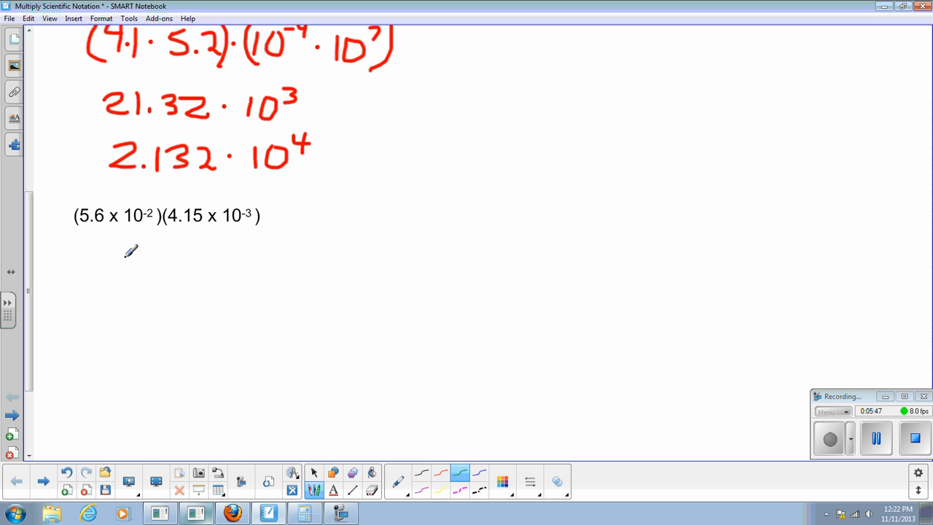
Handwrite 5.6 · 4.15 · in green under the third problem
drag(110, 248, 119, 266)
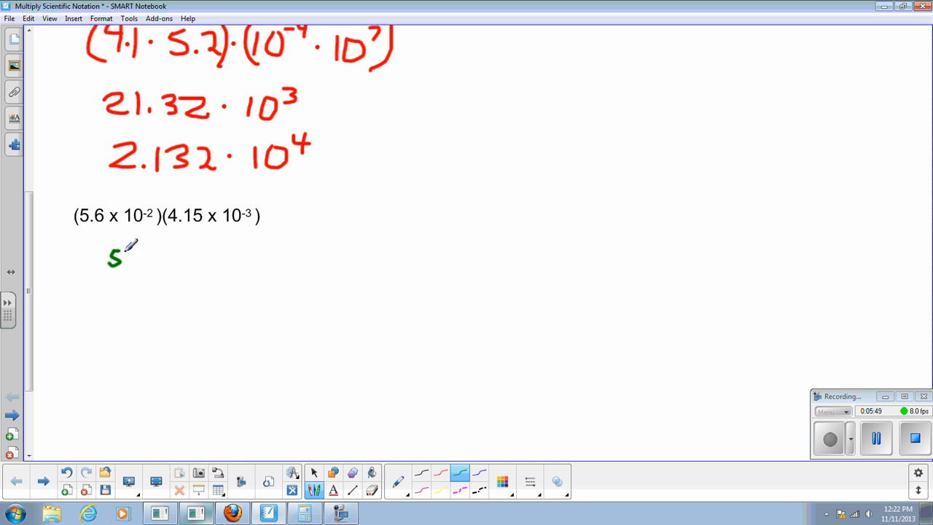
drag(124, 260, 153, 263)
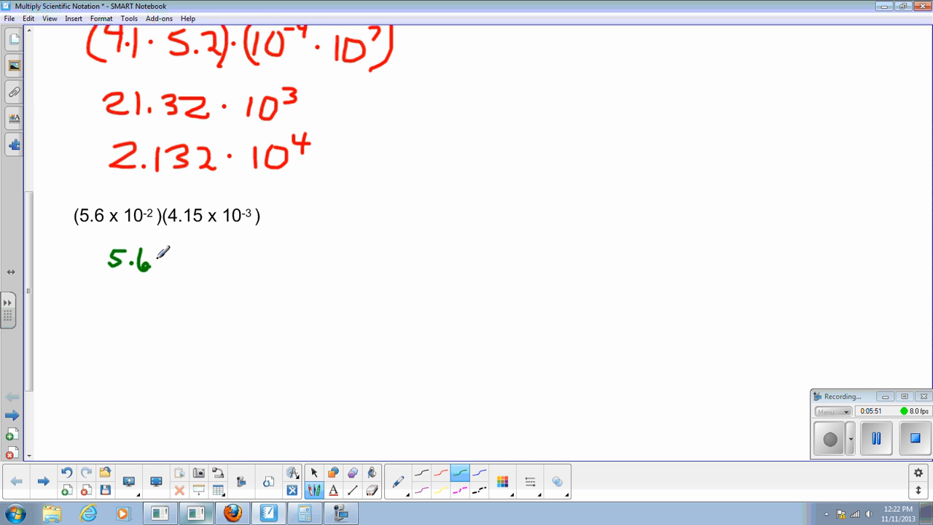
drag(168, 259, 201, 251)
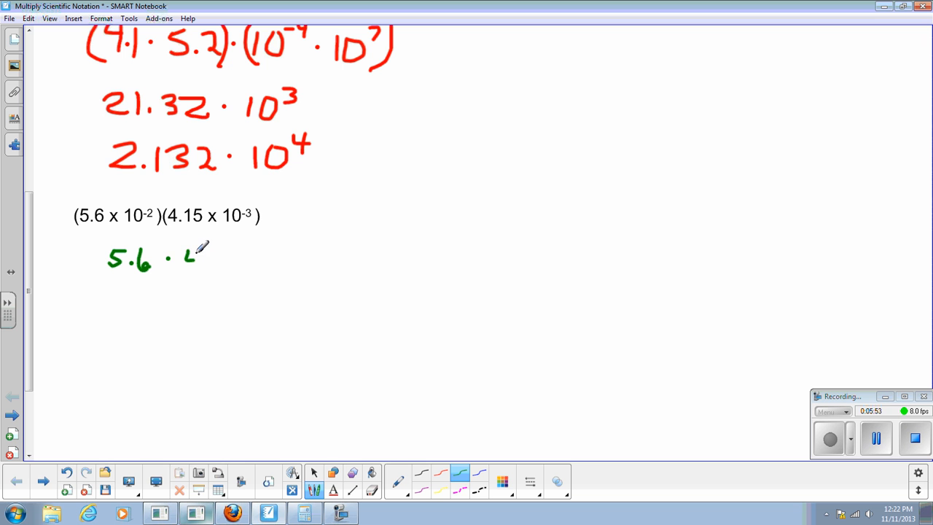
drag(201, 248, 226, 265)
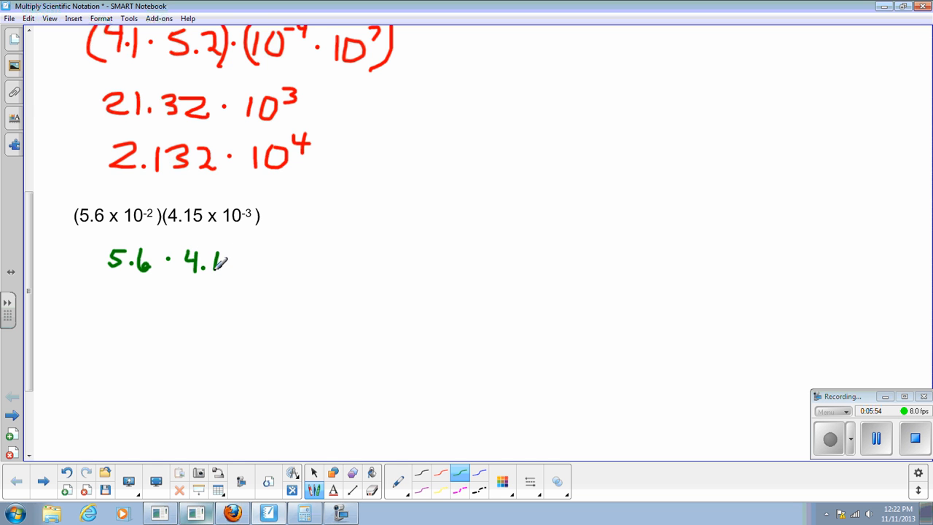
drag(230, 261, 245, 251)
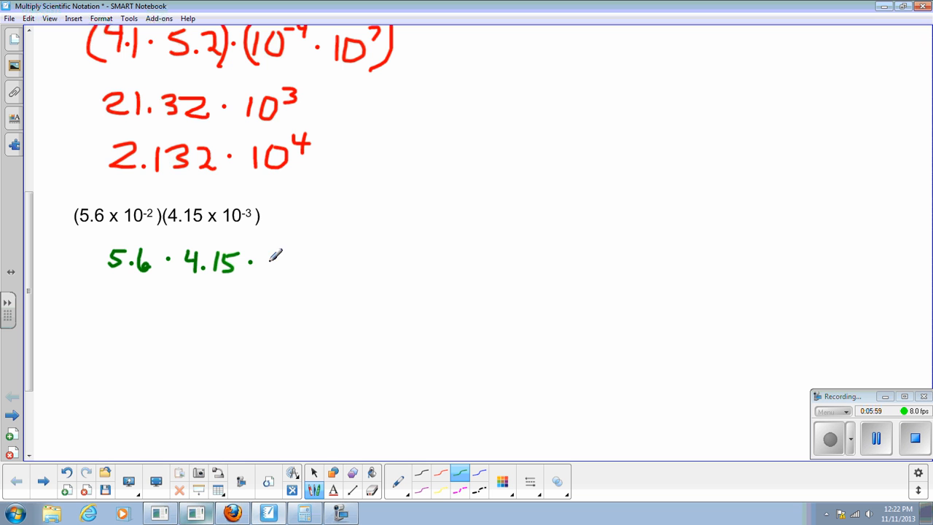
drag(268, 274, 274, 251)
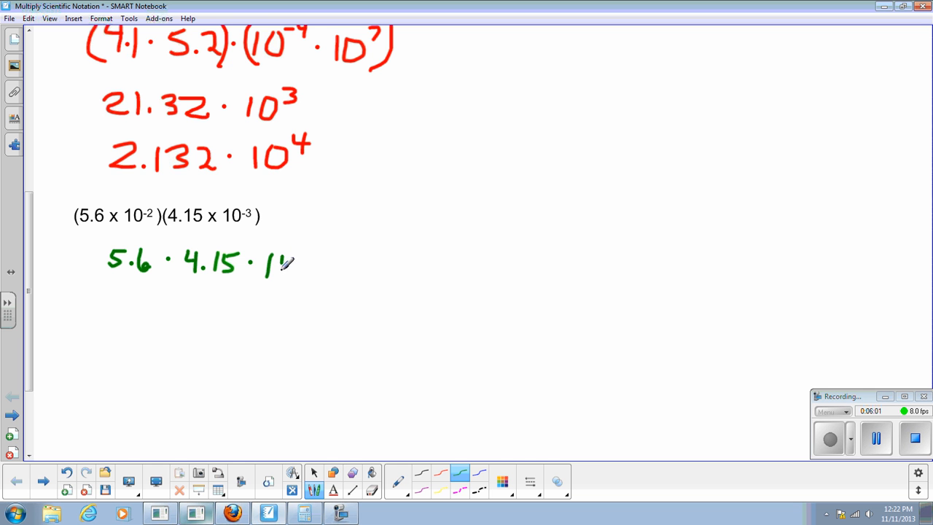
Write 10^-2 · 10^-3 and close the parentheses around the powers of ten
drag(274, 263, 294, 263)
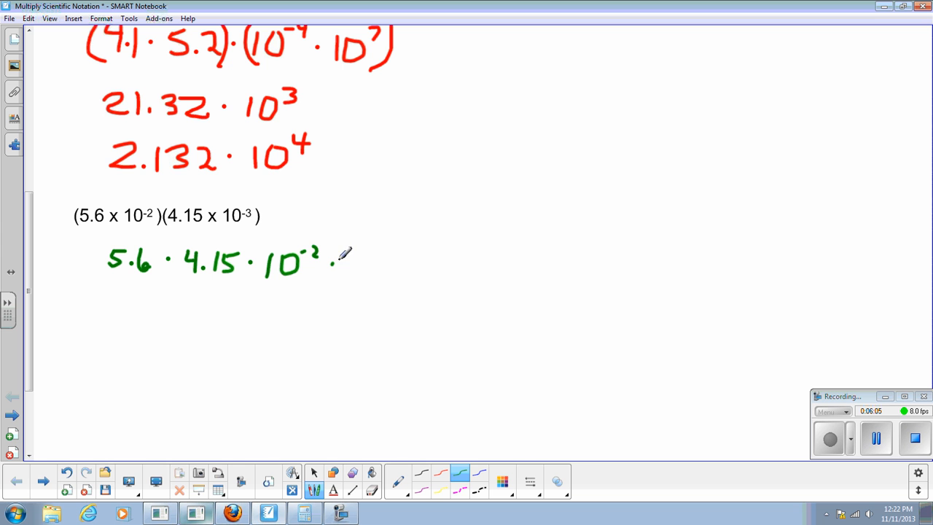
drag(338, 274, 371, 260)
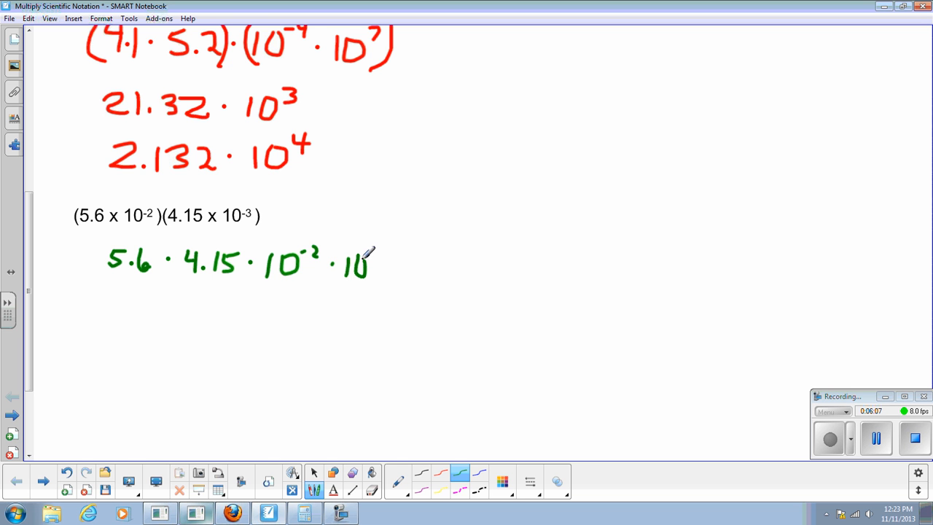
drag(372, 255, 393, 245)
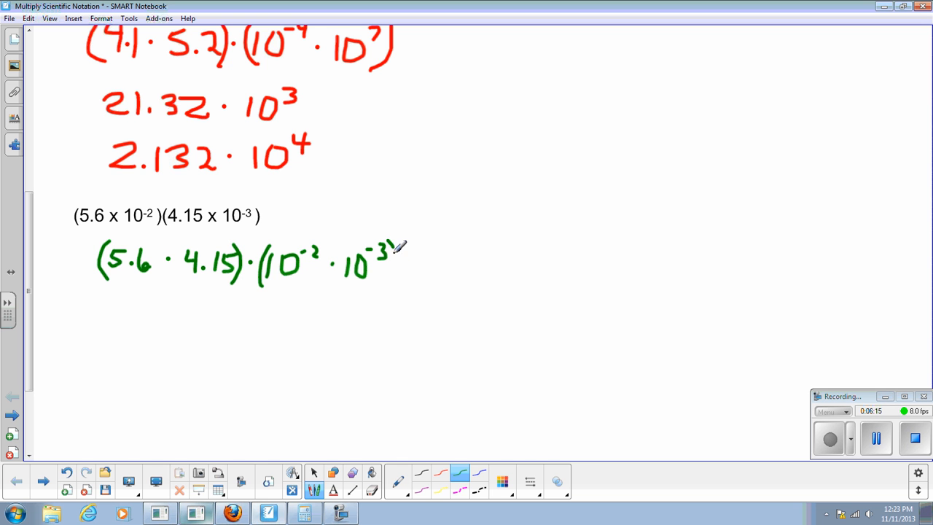
drag(396, 245, 382, 284)
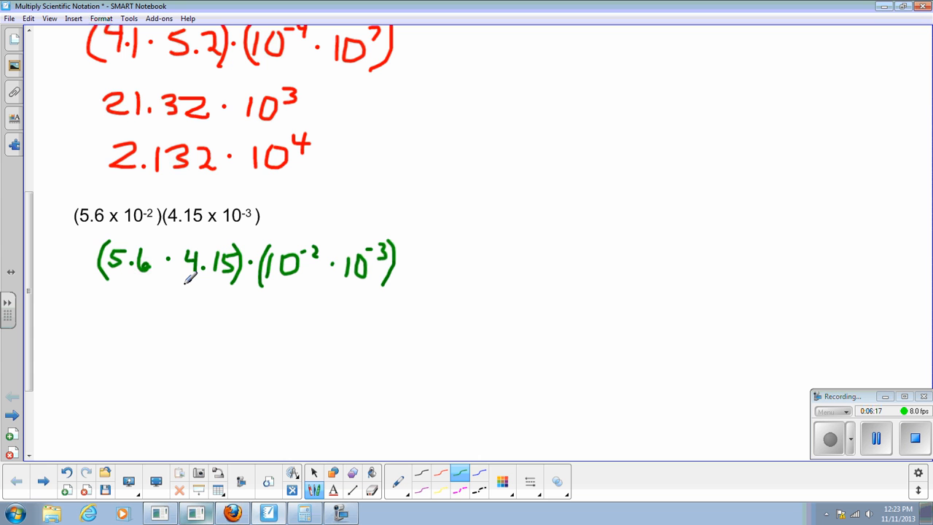
mouse_move(151, 298)
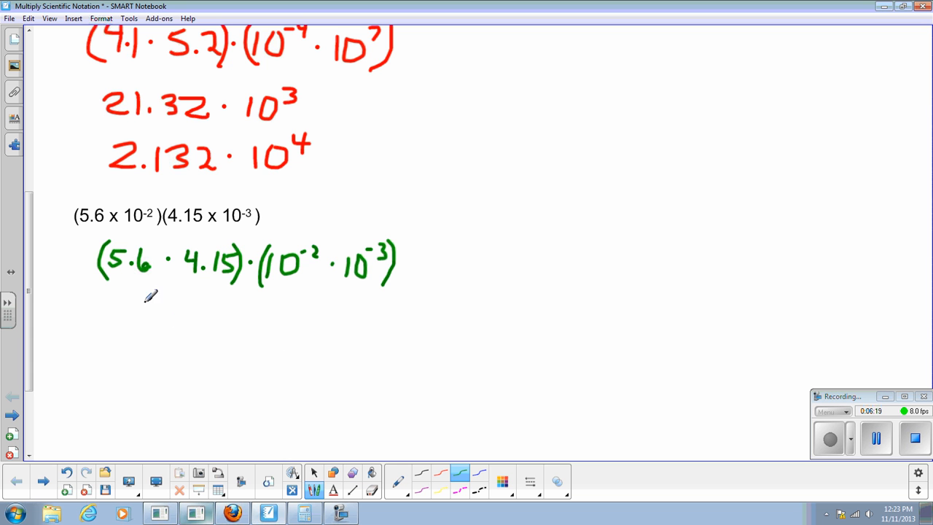
mouse_move(367, 516)
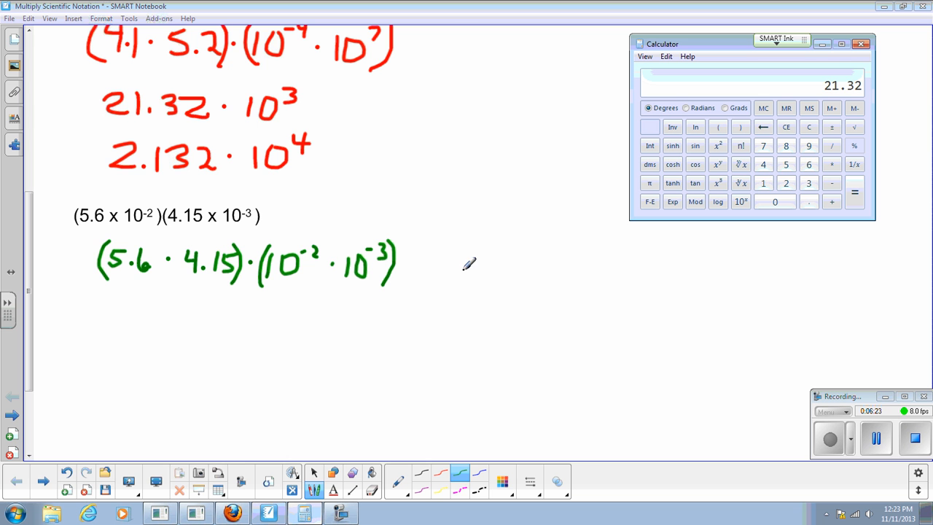
mouse_move(784, 144)
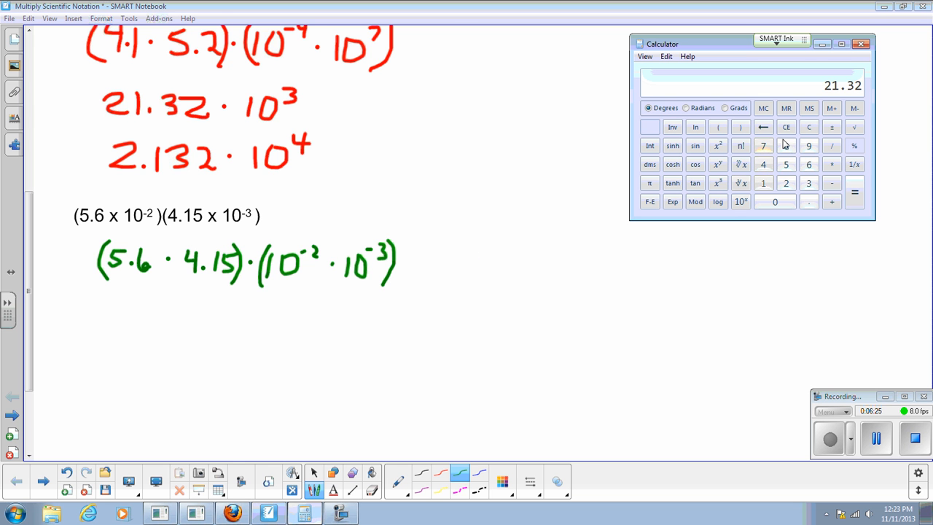
Enter 5.6 × 4.1 in Calculator, starting the multiplication by 4.15
click(785, 126)
text(5.6)
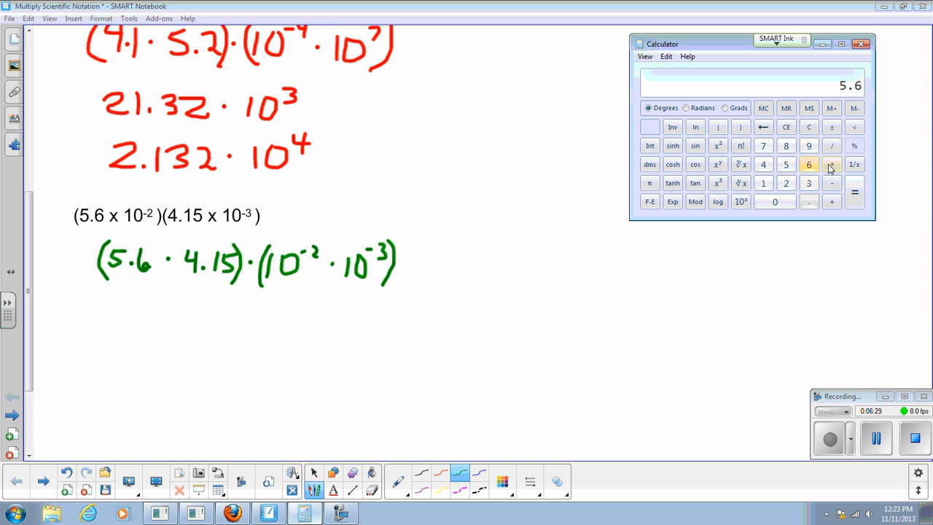
click(831, 163)
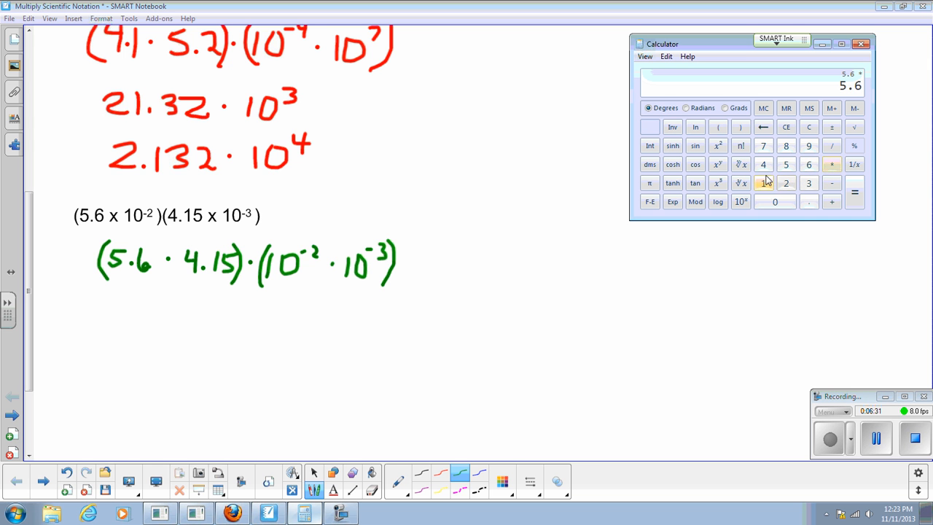
click(785, 164)
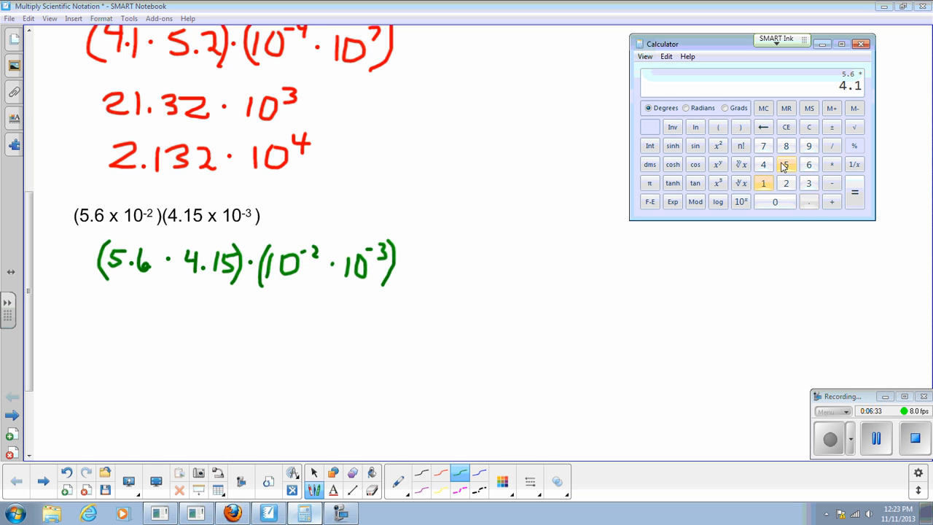
click(854, 192)
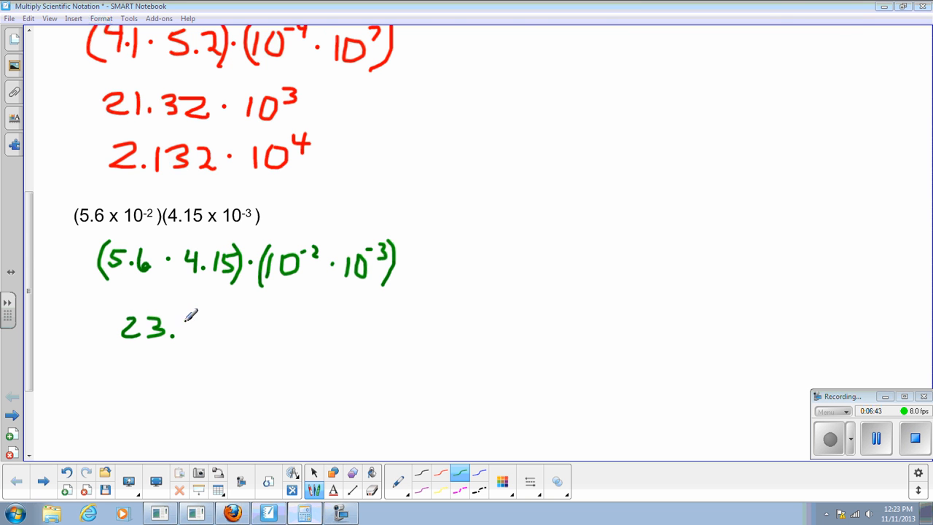
Handwrite 23.24 · 10^-5 in green beneath the regrouped factors
drag(186, 318, 204, 338)
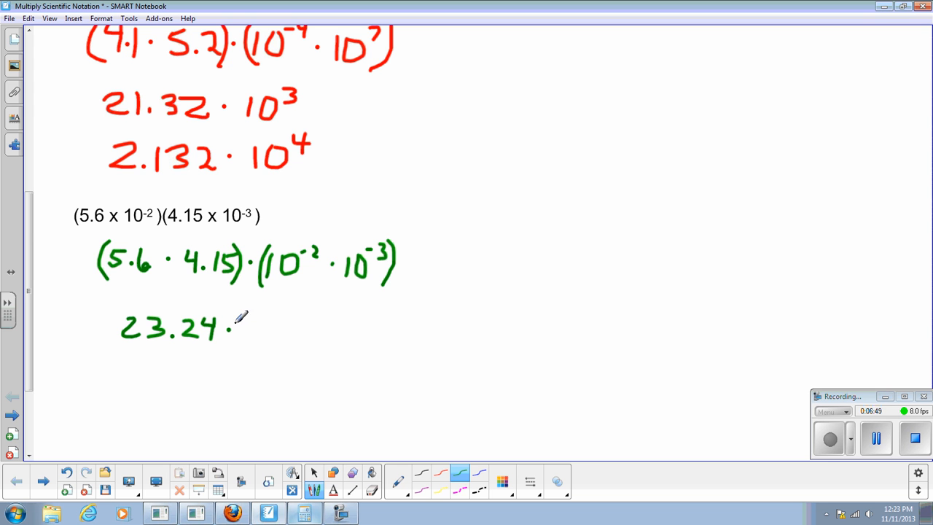
drag(240, 343, 279, 321)
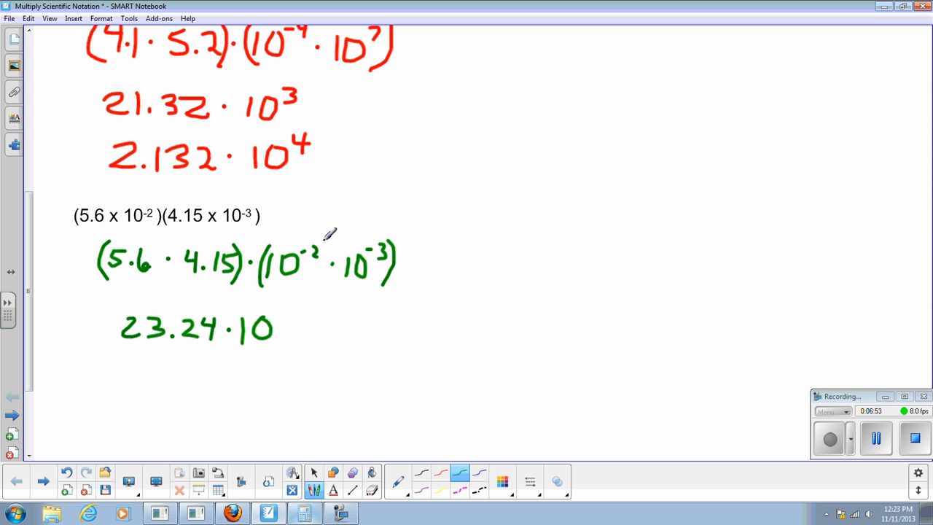
mouse_move(284, 309)
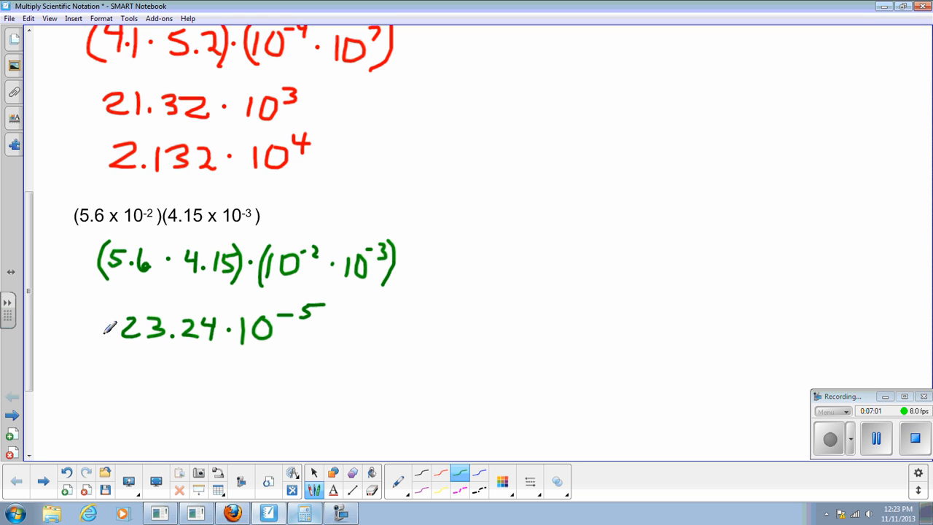
mouse_move(125, 388)
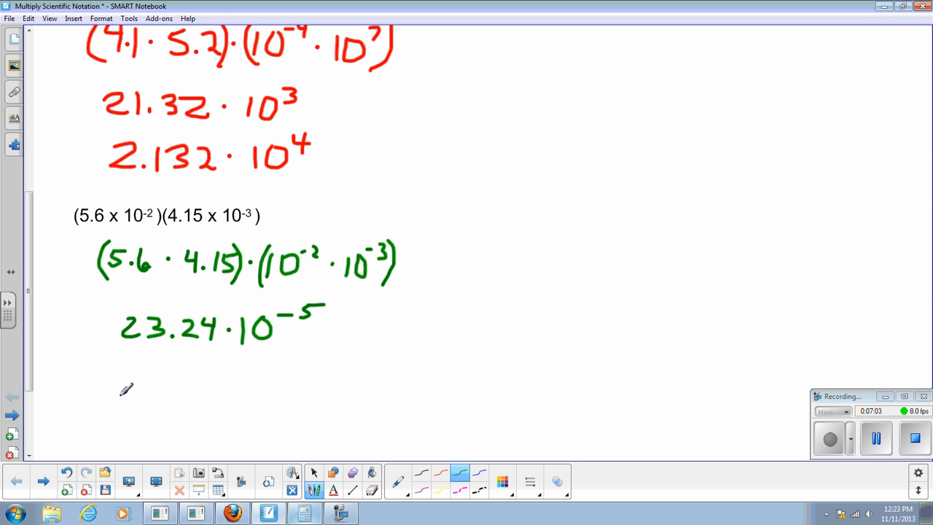
mouse_move(153, 362)
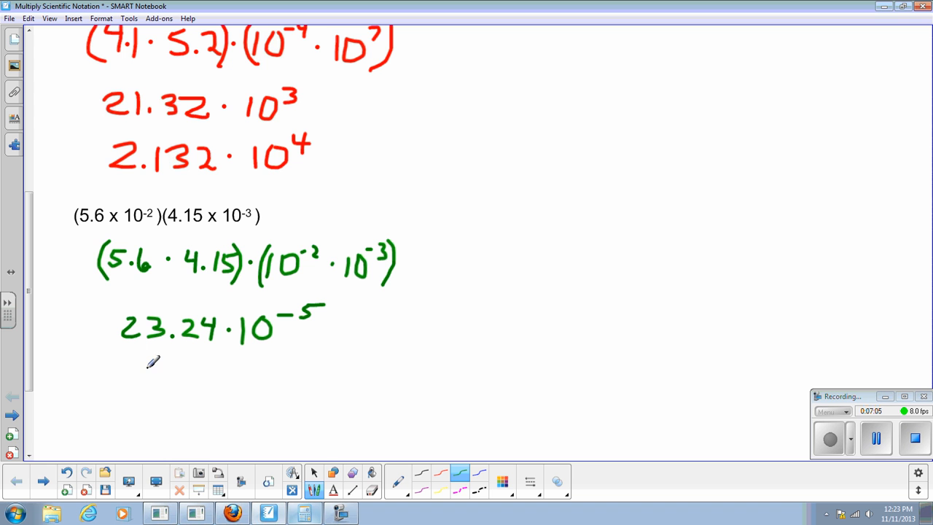
mouse_move(147, 367)
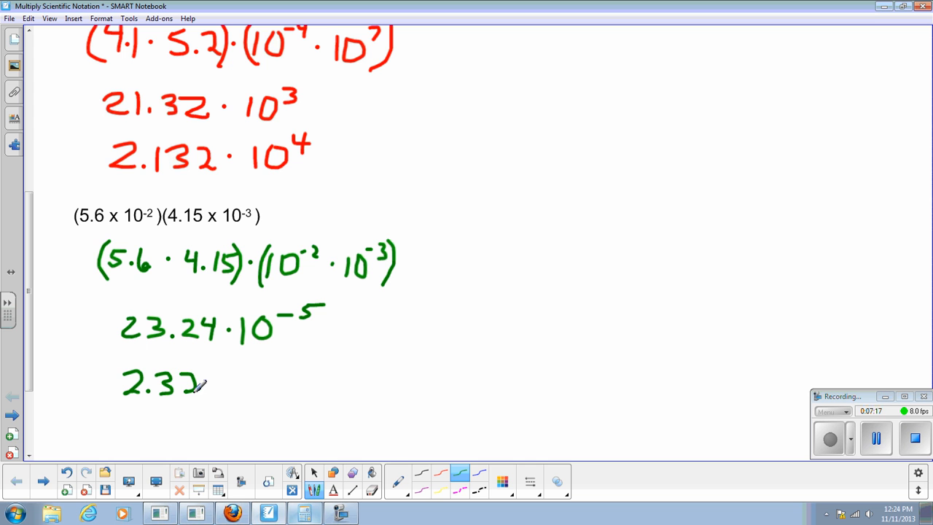
Handwrite the normalized answer 2.324 · 10^-4 in green on the next line
drag(207, 382, 226, 390)
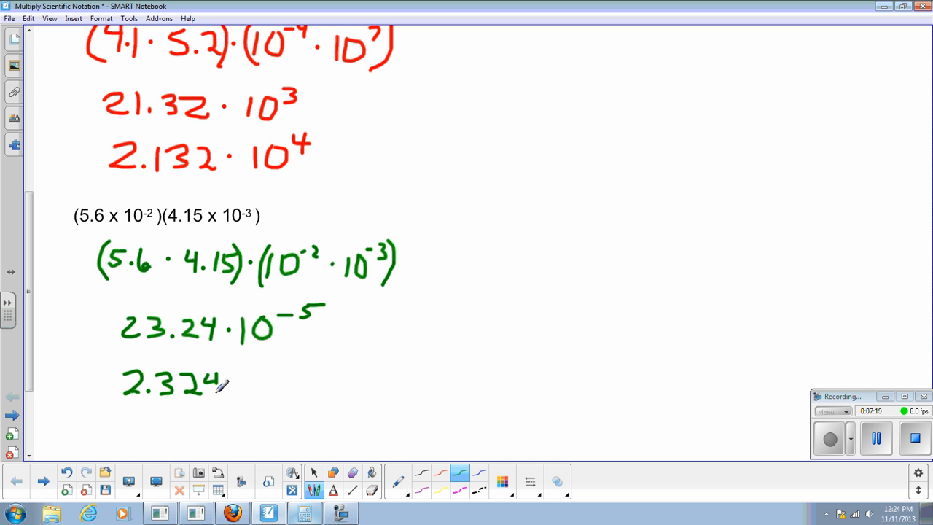
drag(231, 382, 251, 394)
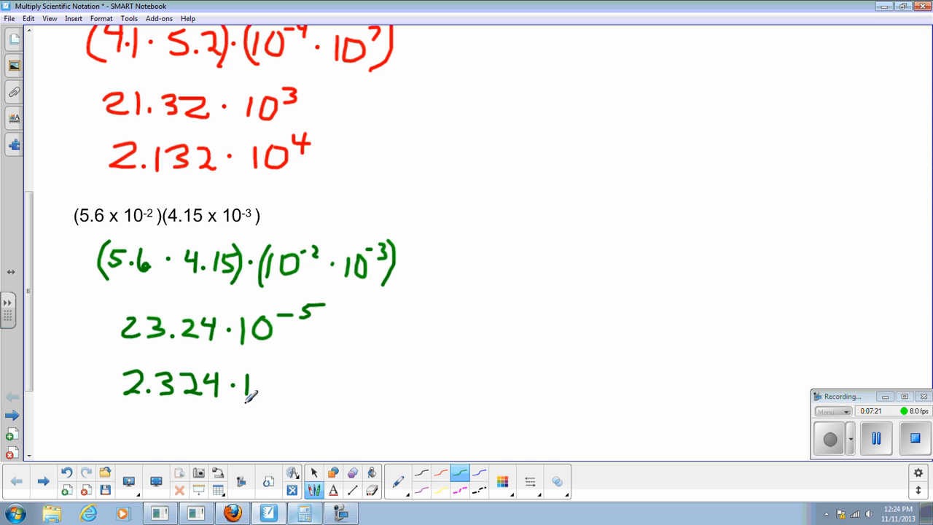
drag(250, 387, 270, 394)
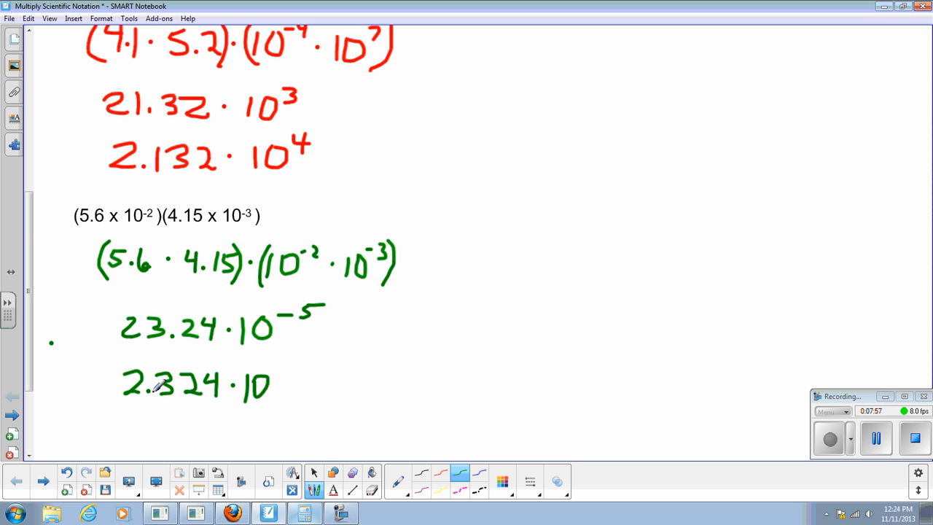
drag(276, 374, 294, 364)
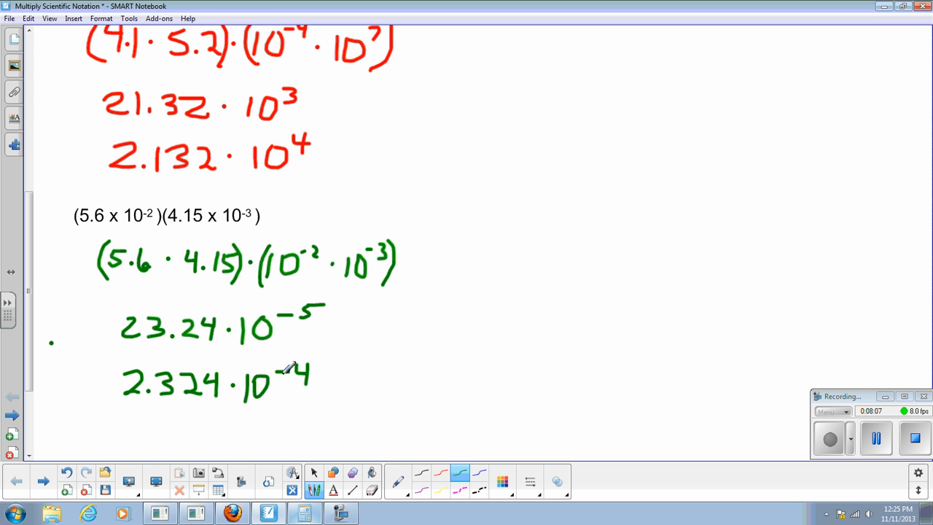
mouse_move(245, 433)
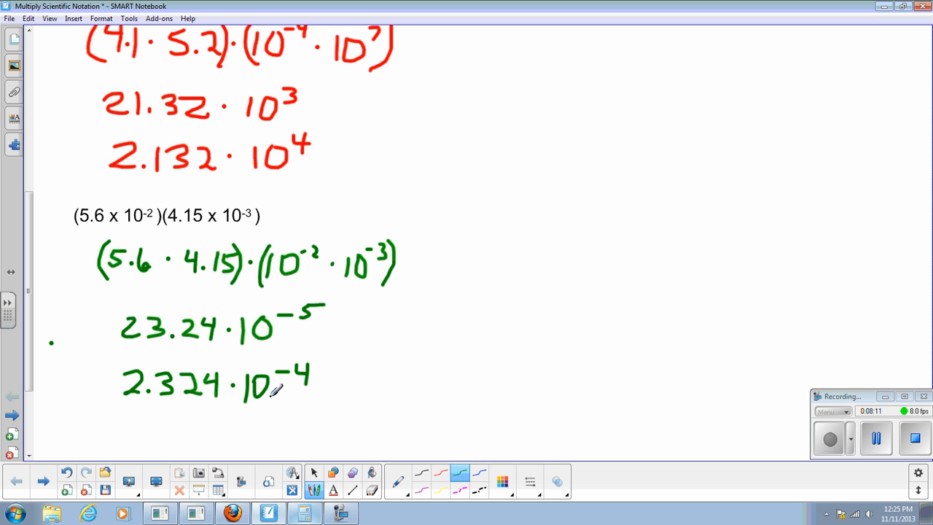
mouse_move(376, 351)
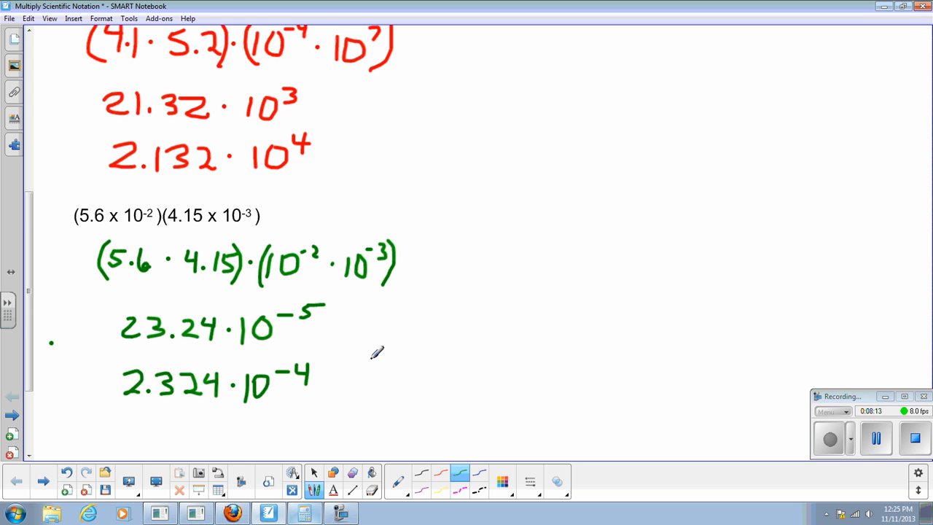
mouse_move(533, 325)
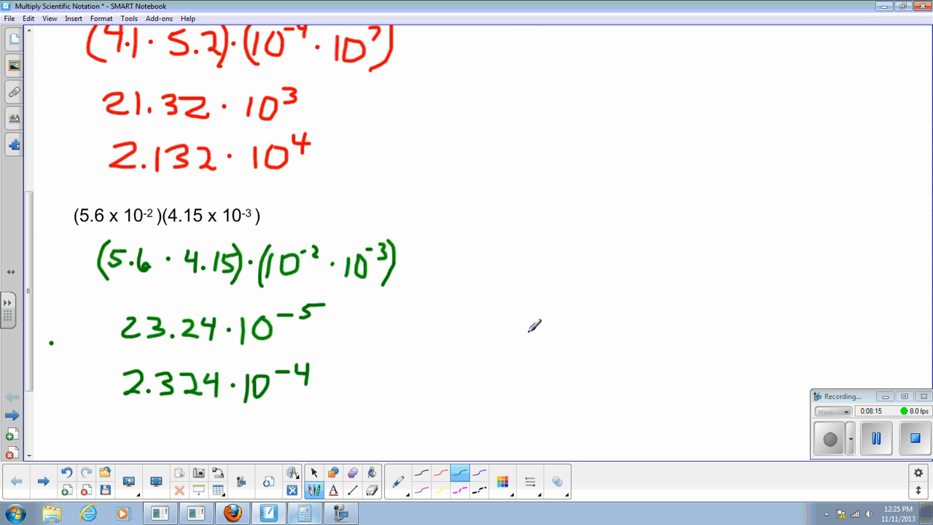
mouse_move(604, 313)
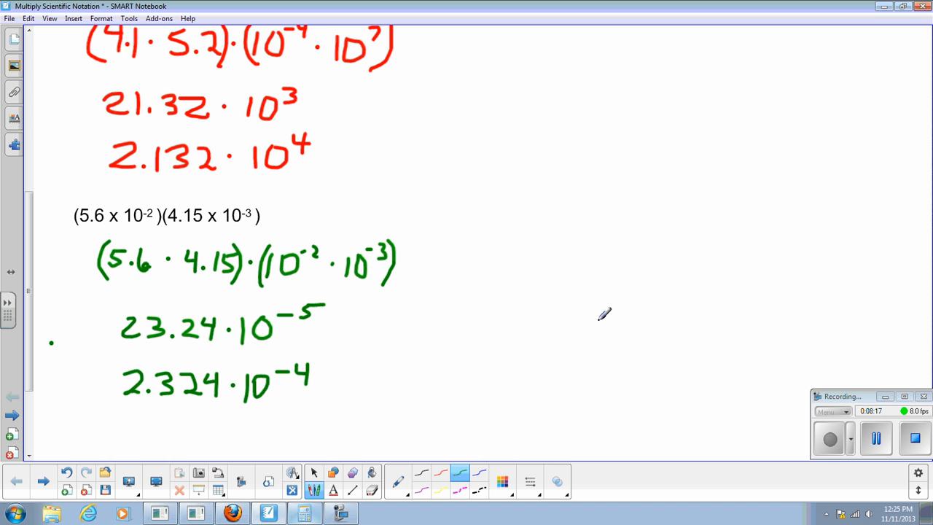
mouse_move(594, 286)
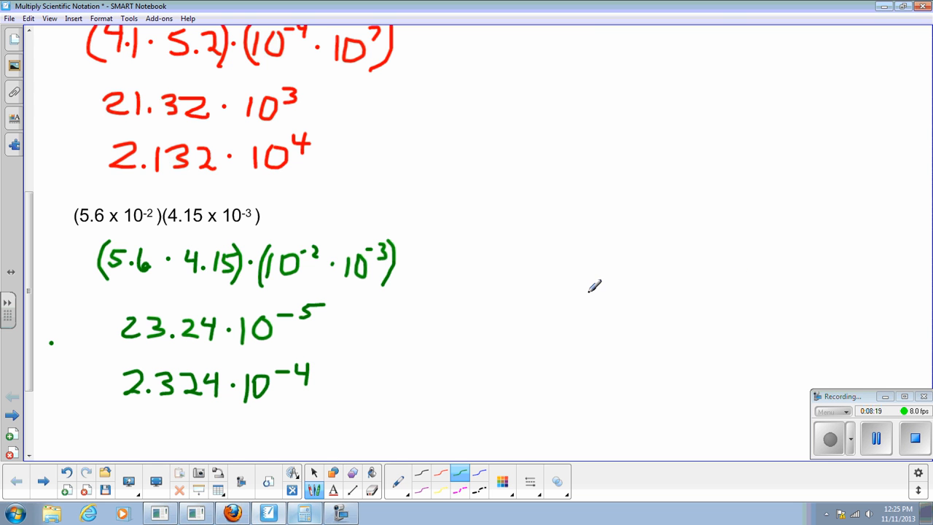